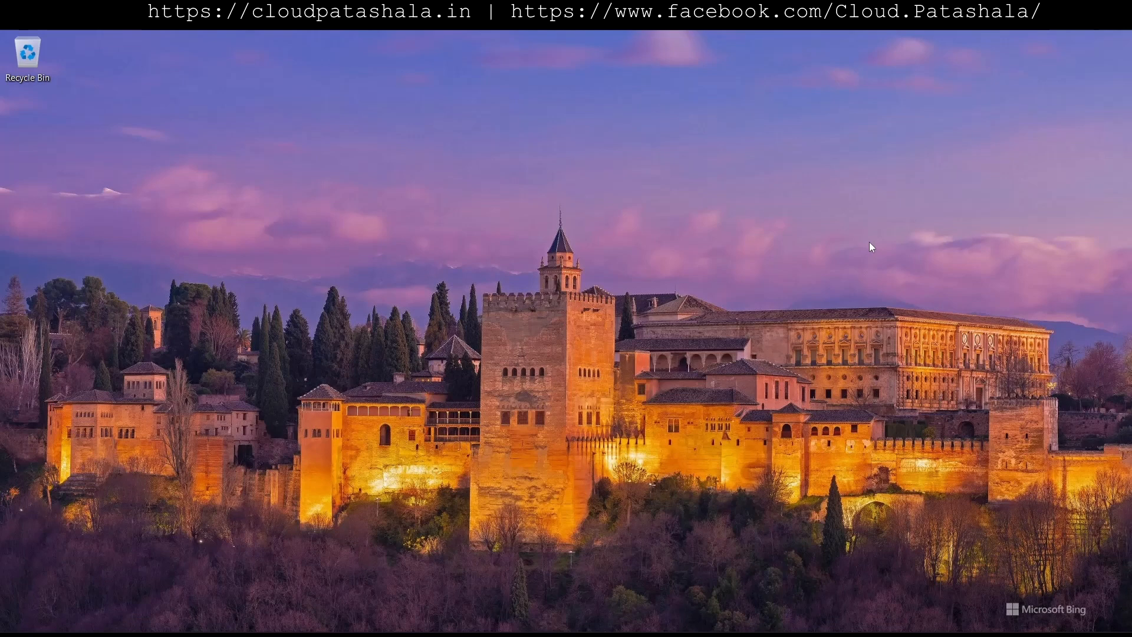
mouse_move(692, 508)
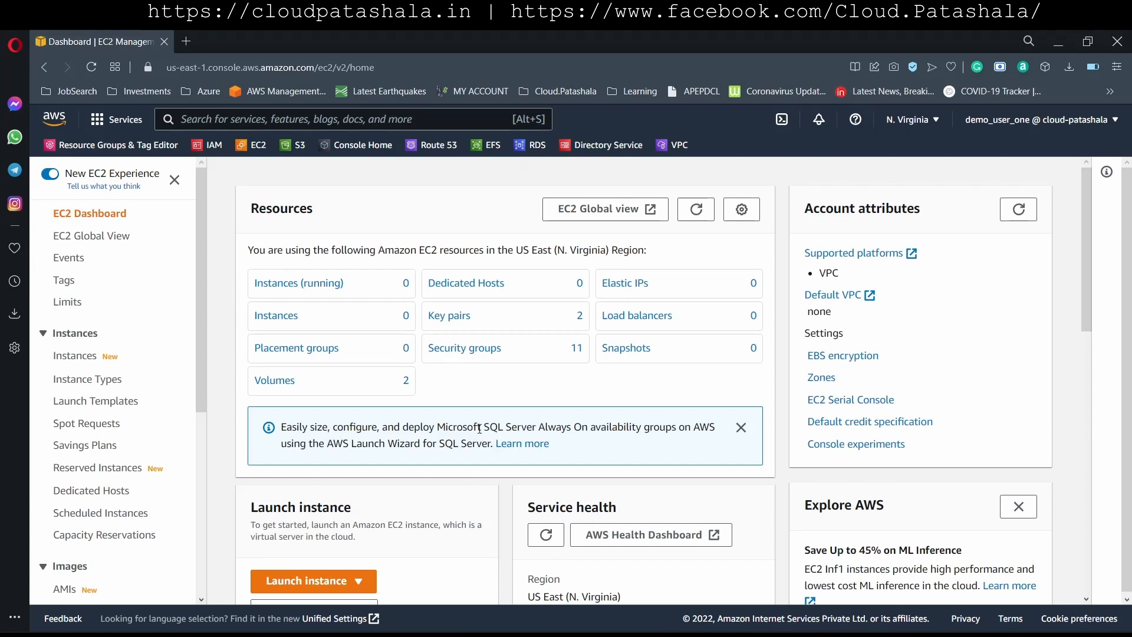
mouse_move(297, 282)
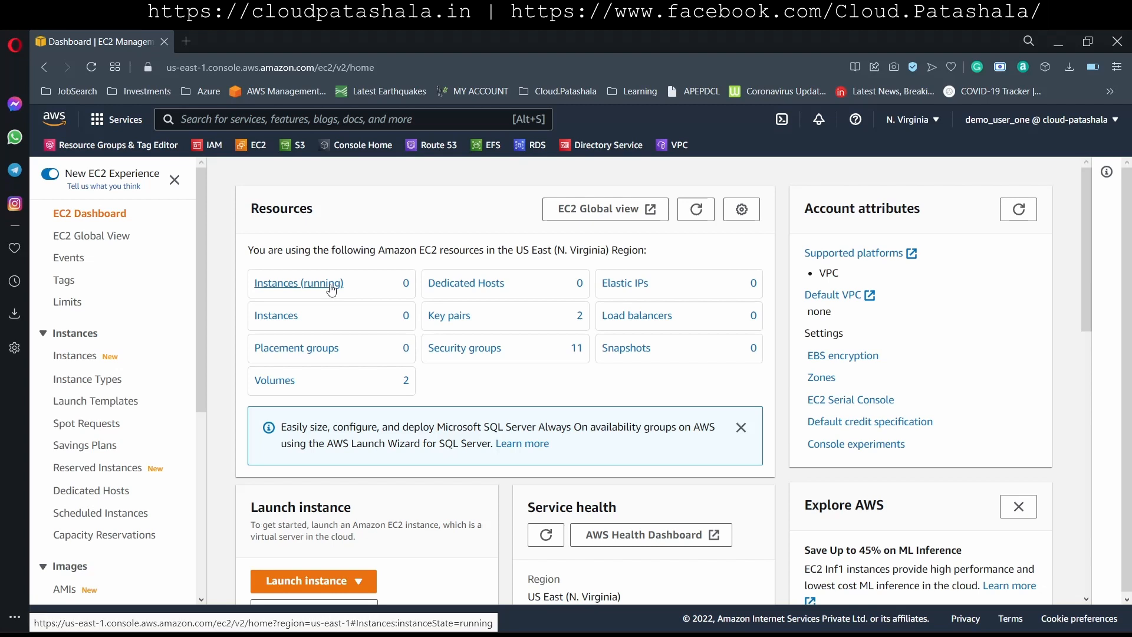
Show the EC2 Instances list with the running-state filter cleared, revealing no instances.
left_click(298, 282)
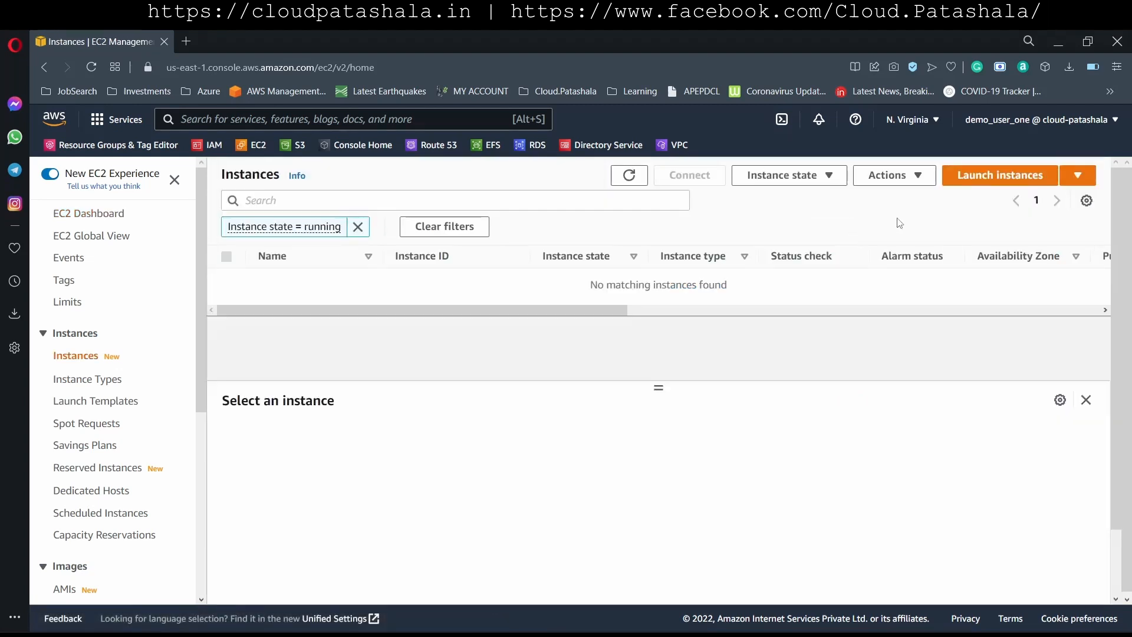
mouse_move(359, 226)
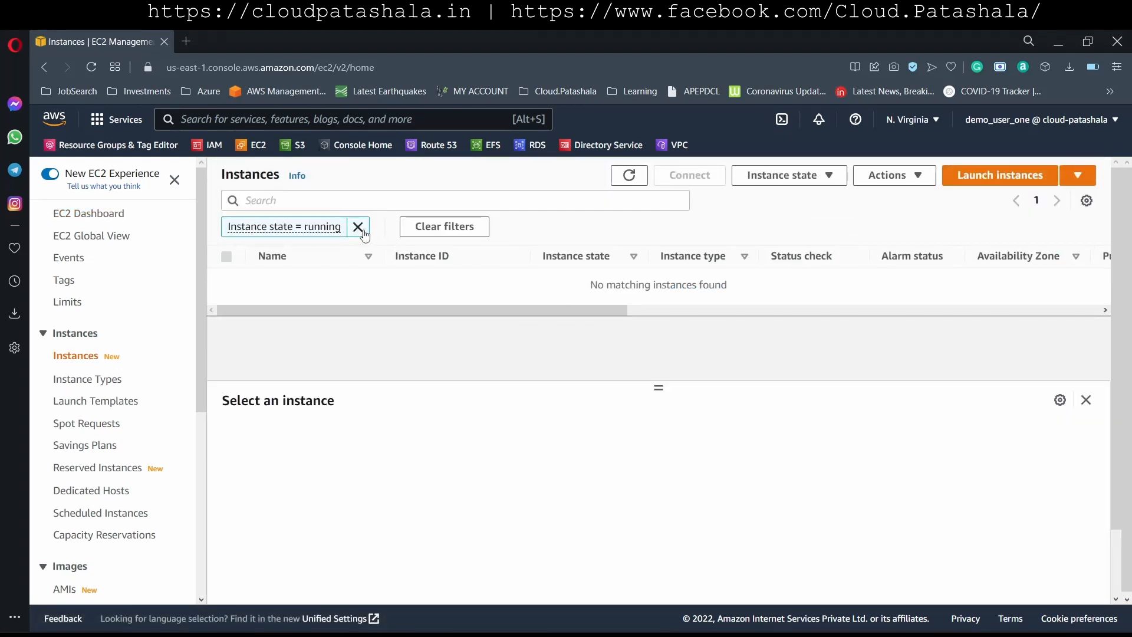
left_click(358, 226)
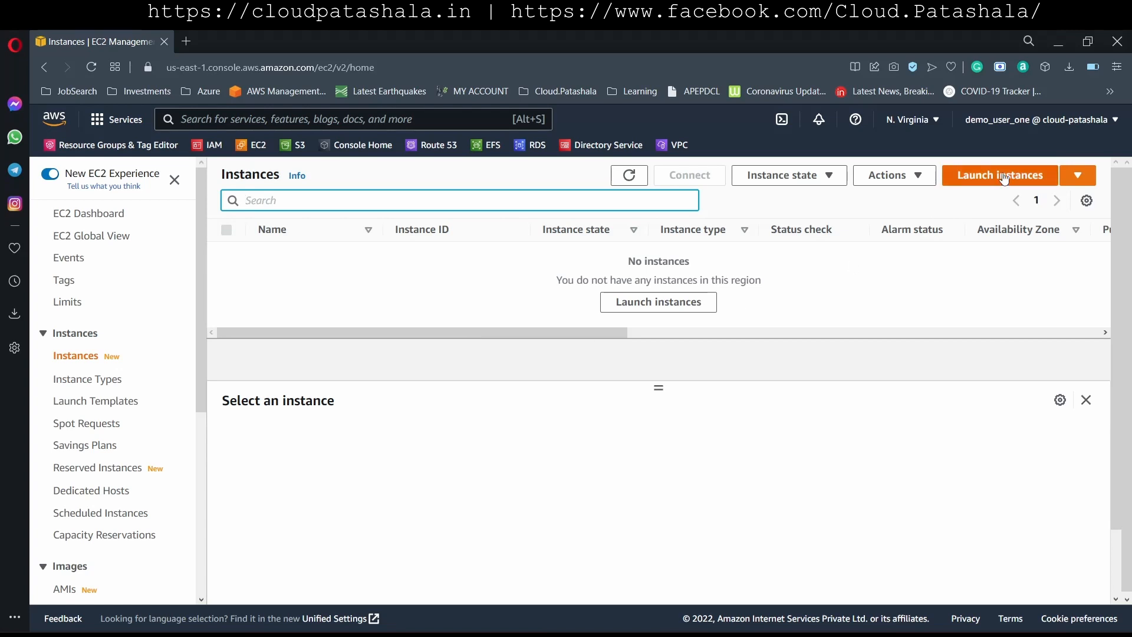
Begin a new launch with the Amazon Linux 2 Kernel 5.10 AMI, t2.micro, subnet cp-b00-subnet-1a, through to tags.
left_click(999, 175)
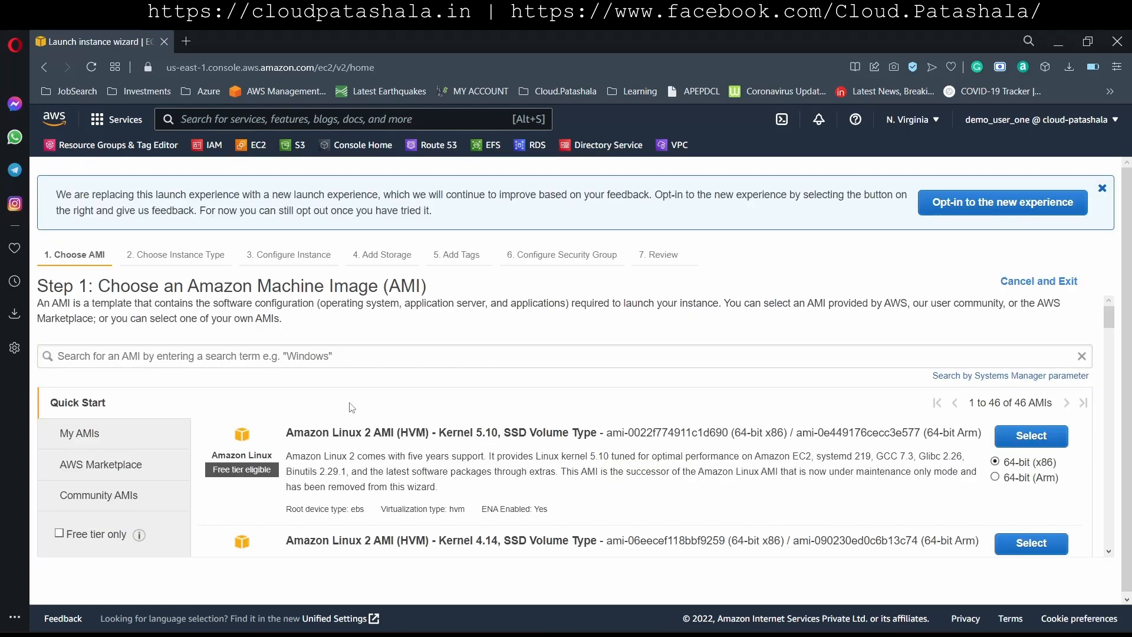
mouse_move(1021, 446)
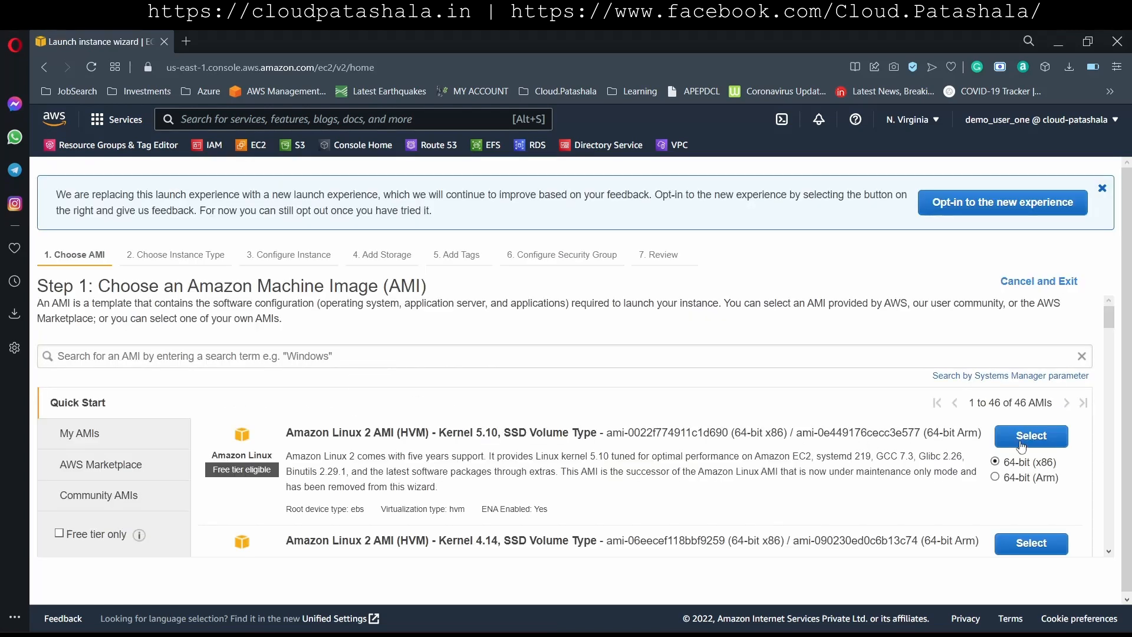
left_click(1030, 436)
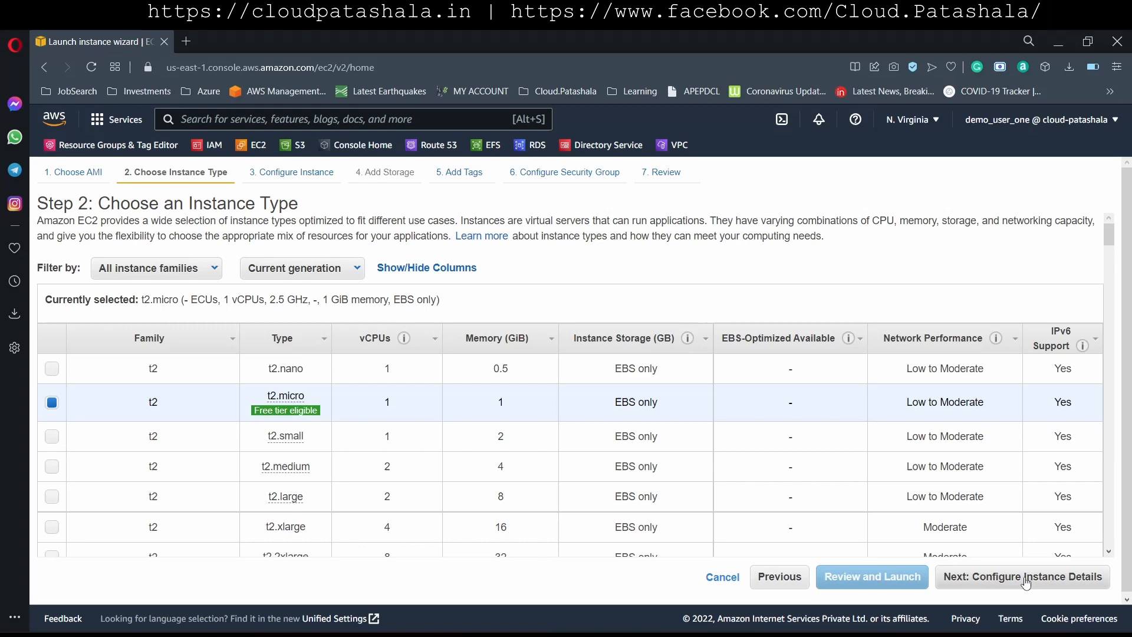
left_click(1022, 576)
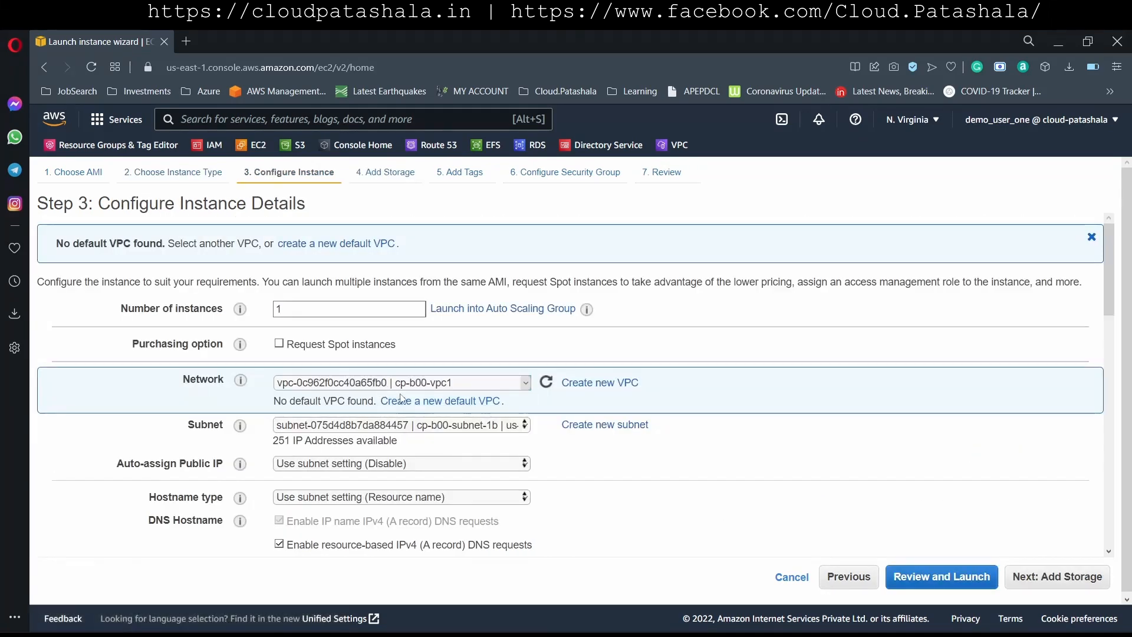
left_click(401, 424)
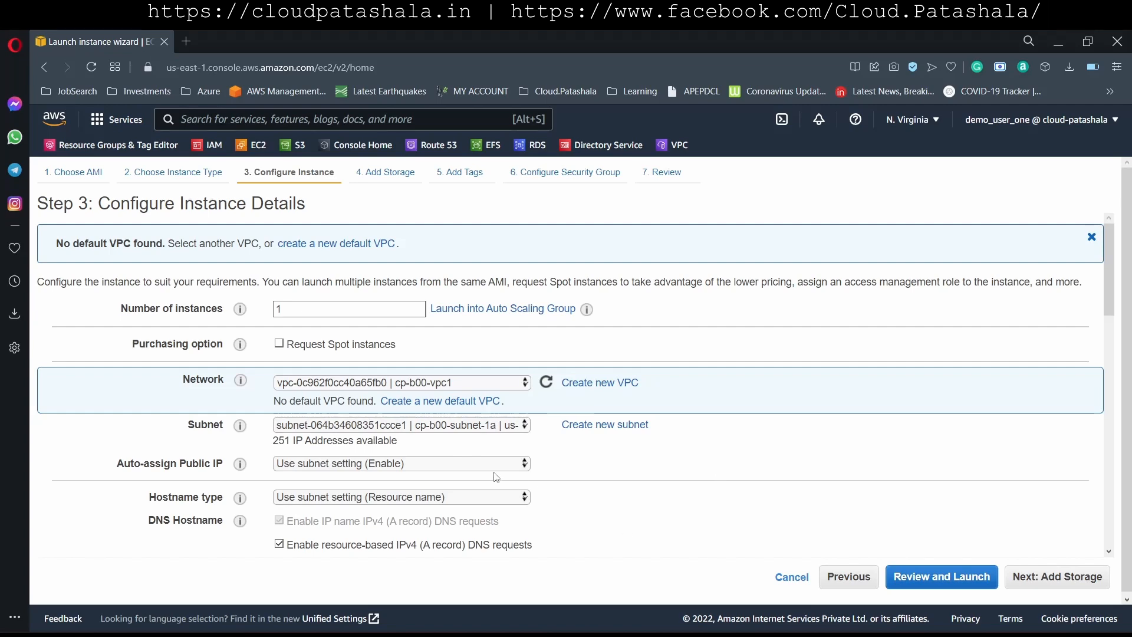
left_click(1056, 576)
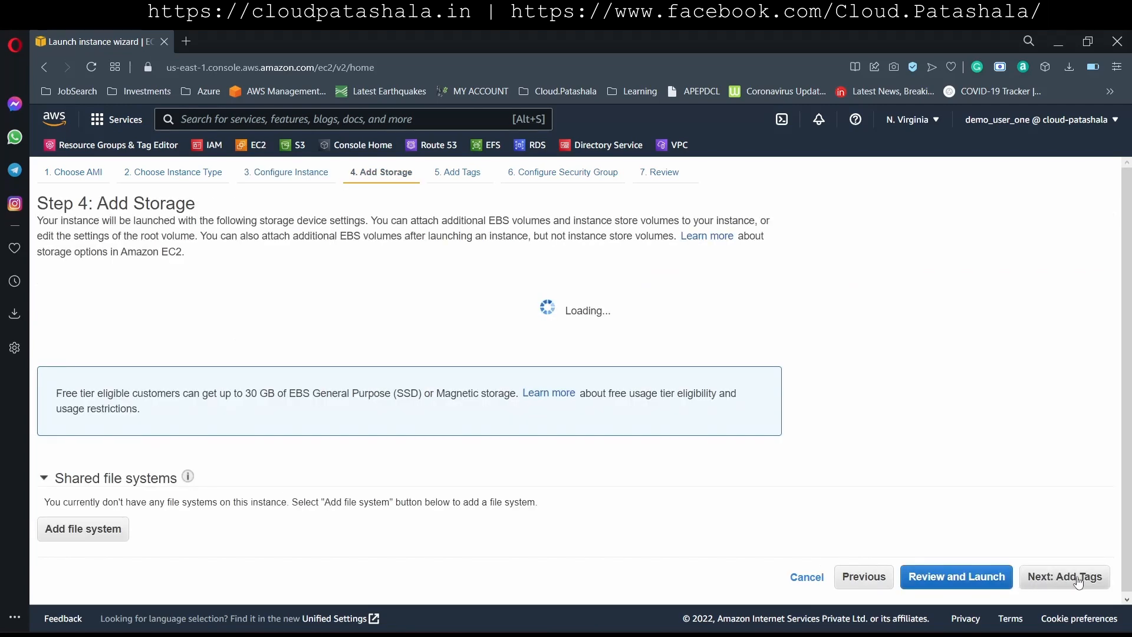
left_click(1065, 576)
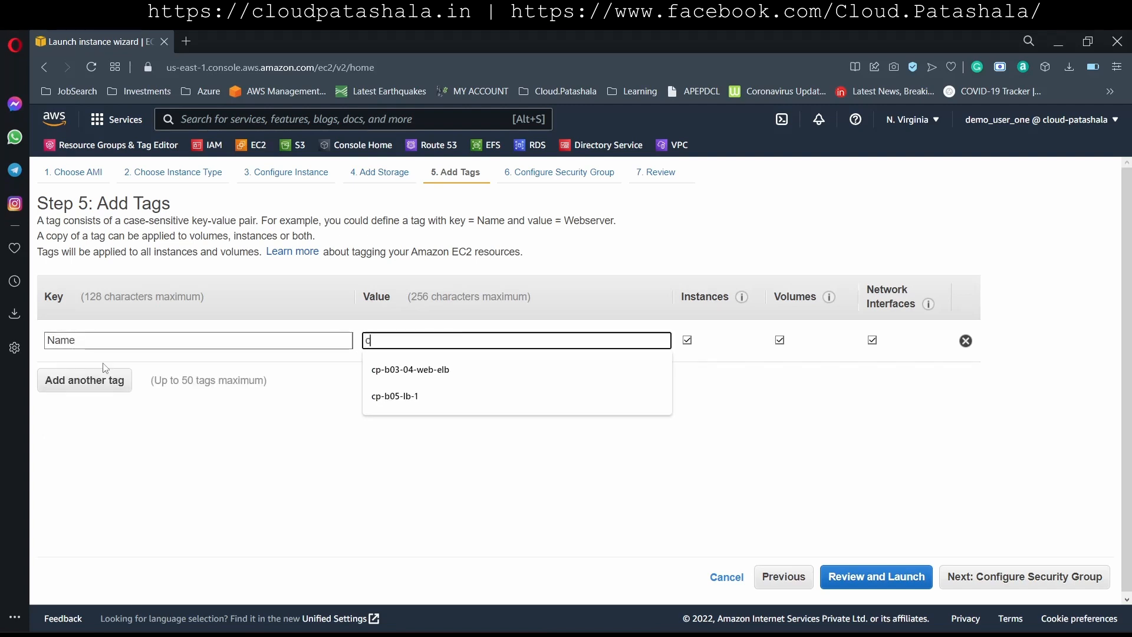
Set the Name tag to cp-linux-amazonlinux2 and continue to security group configuration.
type("p-")
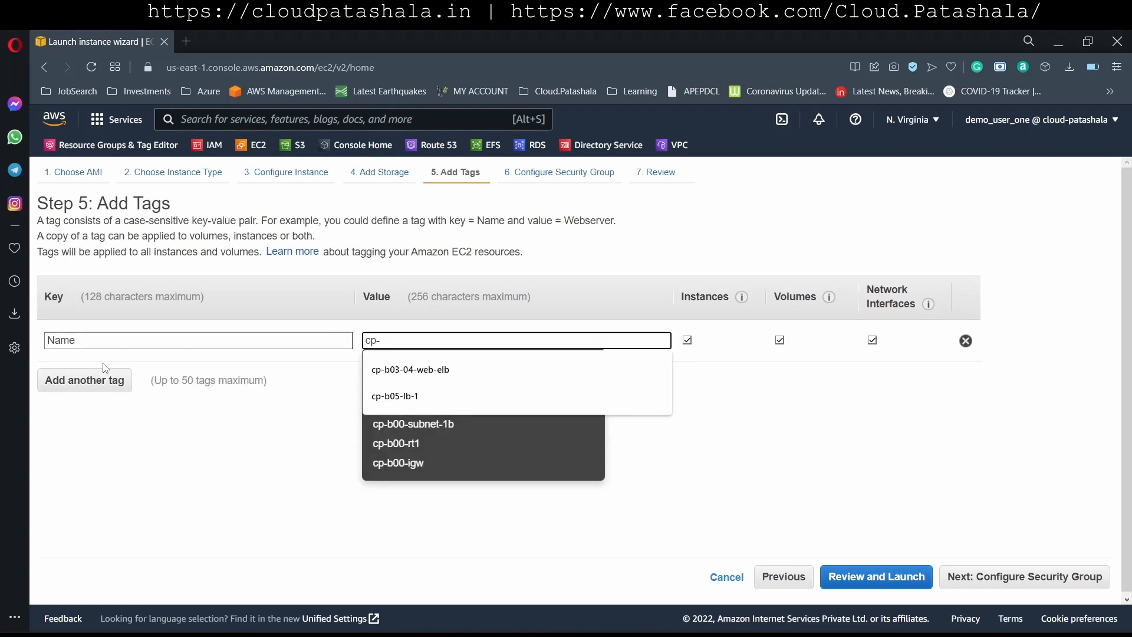
type("linux-amazonli")
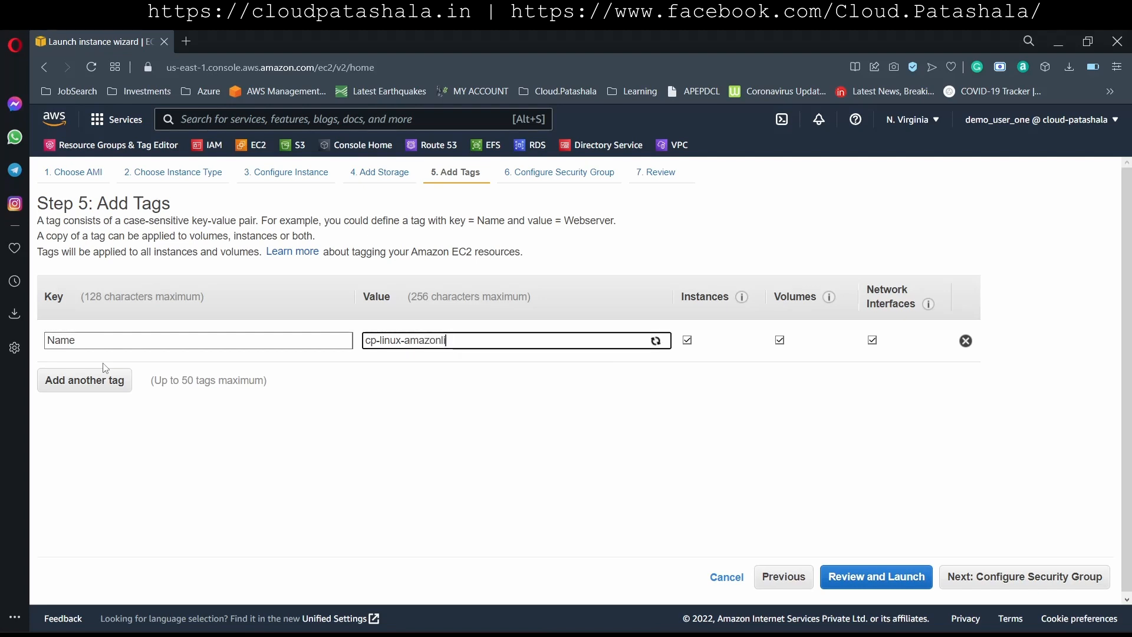
type("nux2")
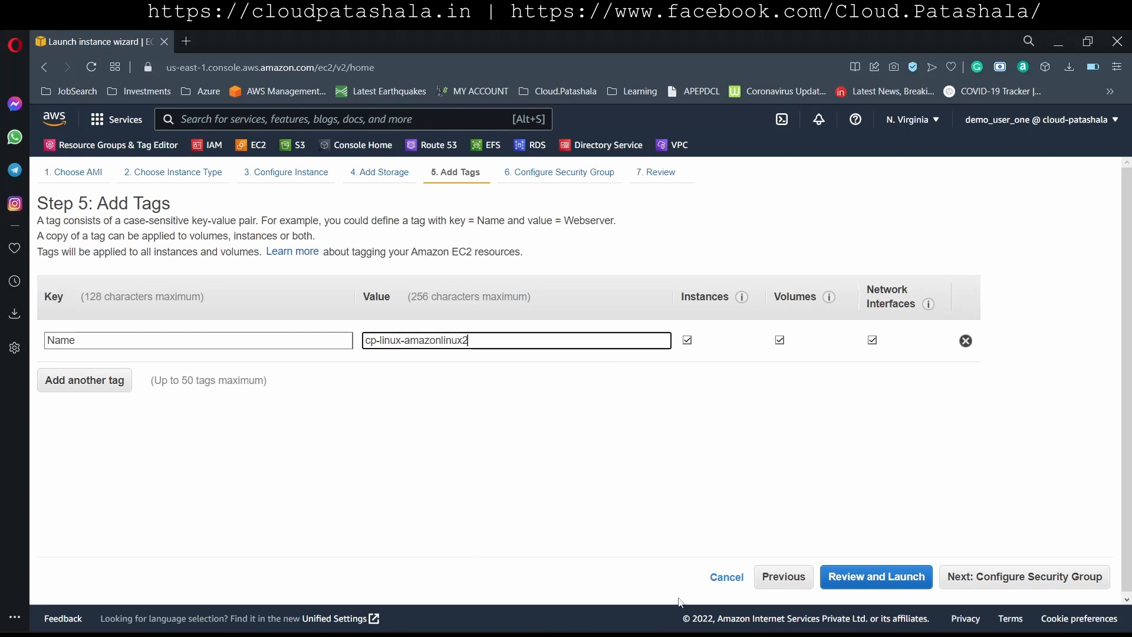
left_click(1023, 576)
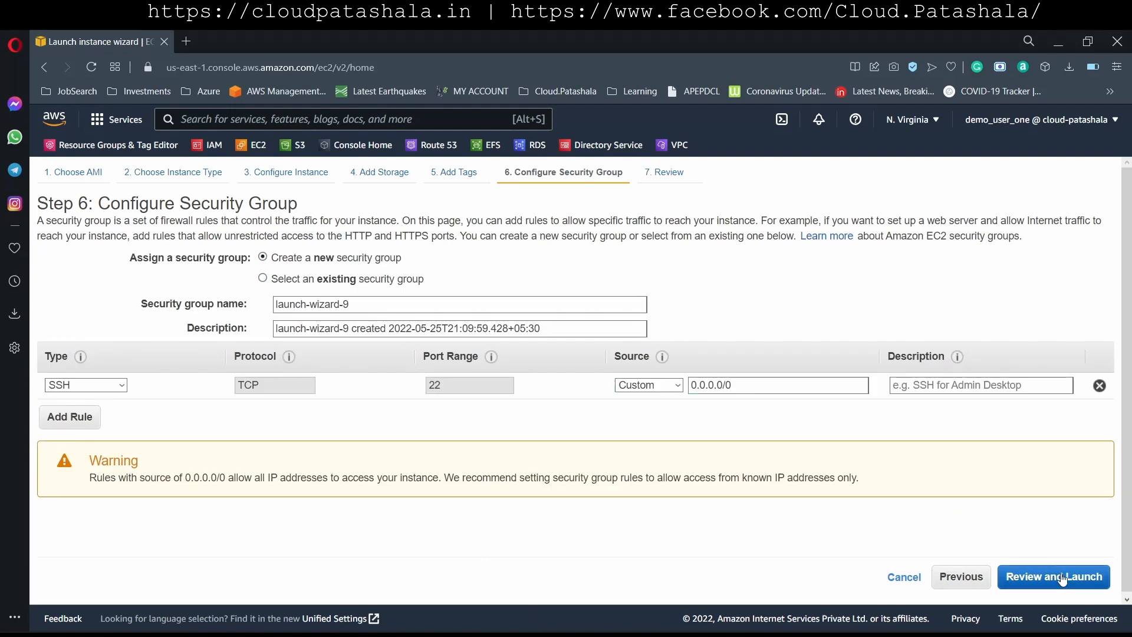
Launch the instance with key pair cp-b00-us-east-1 and view it pending in the instances list.
left_click(1054, 576)
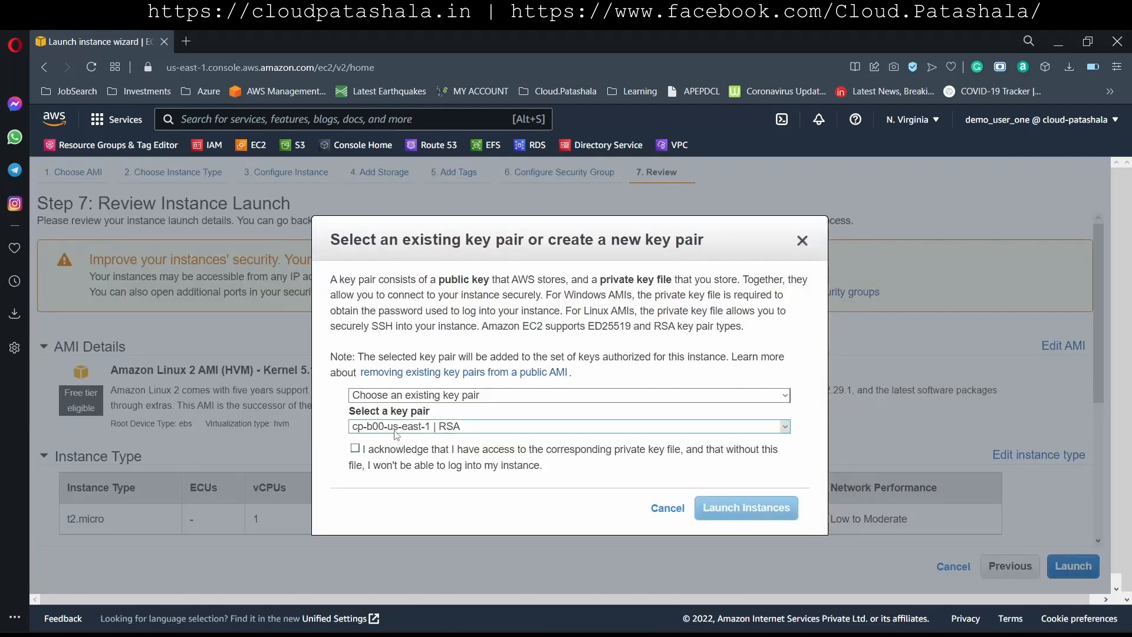
left_click(746, 508)
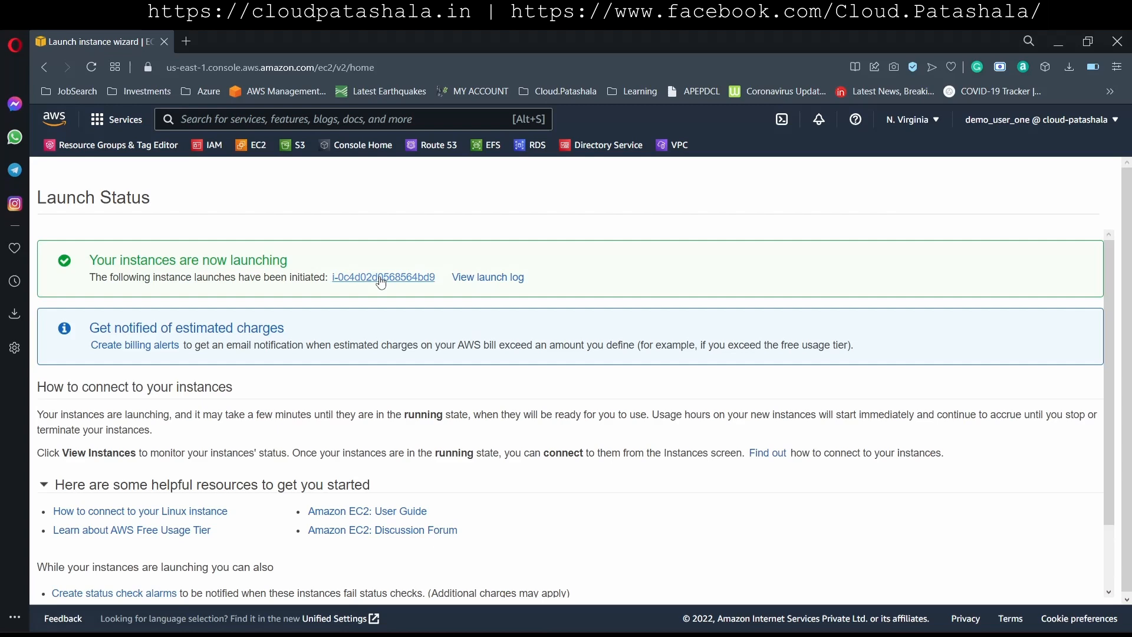
left_click(383, 276)
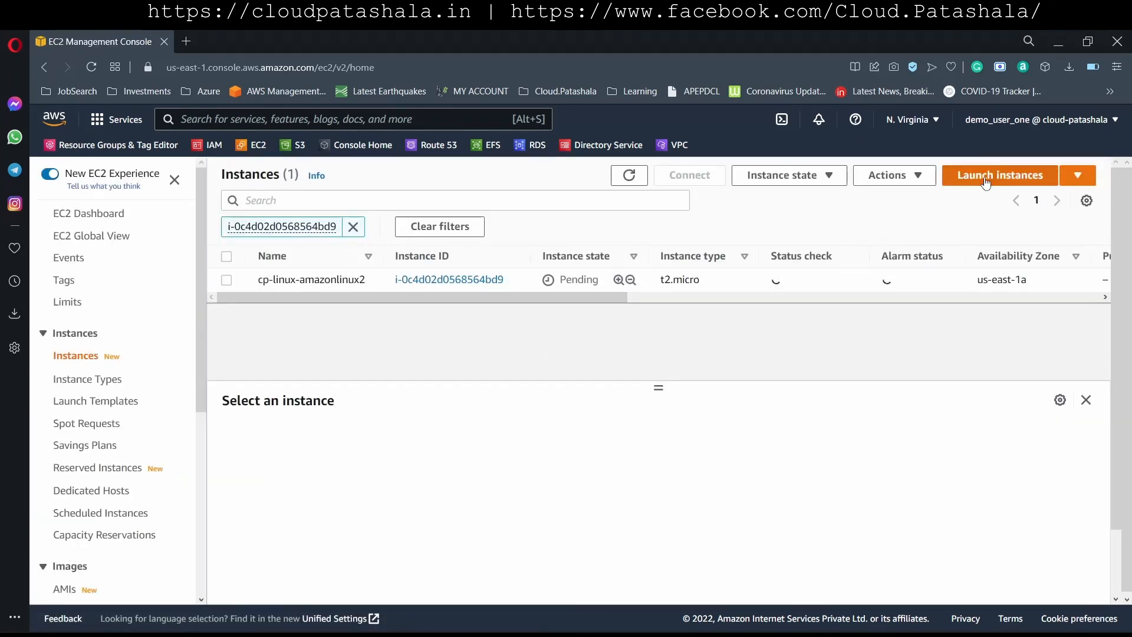
Begin another launch with the Ubuntu Server 22.04 LTS AMI, t2.micro, subnet cp-b00-subnet-1a, through to tags.
left_click(1000, 175)
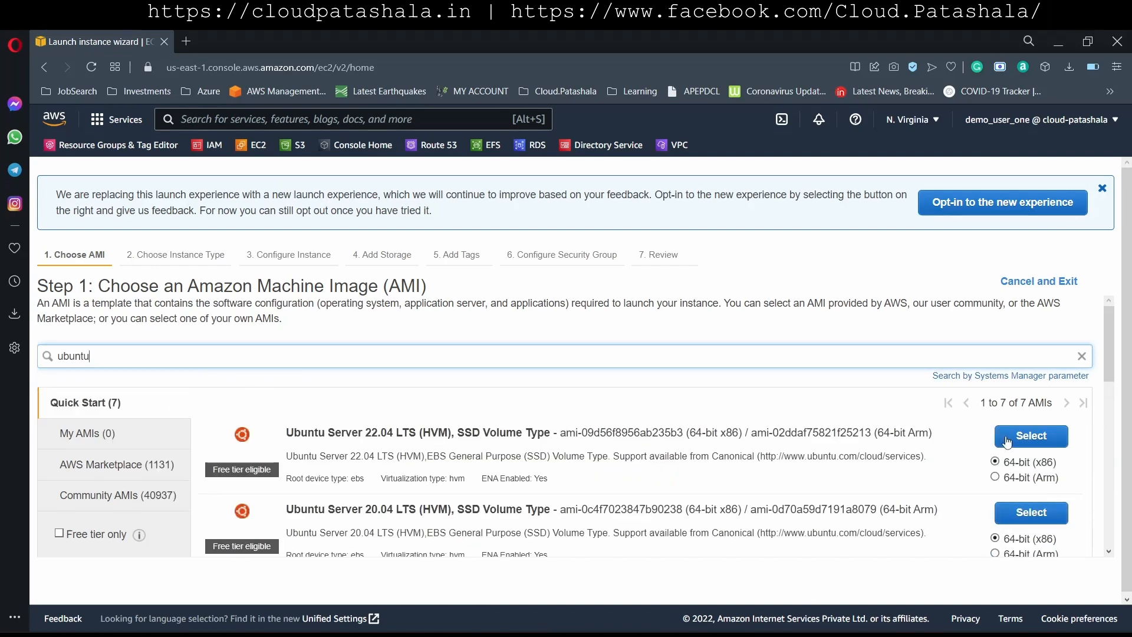
left_click(1030, 436)
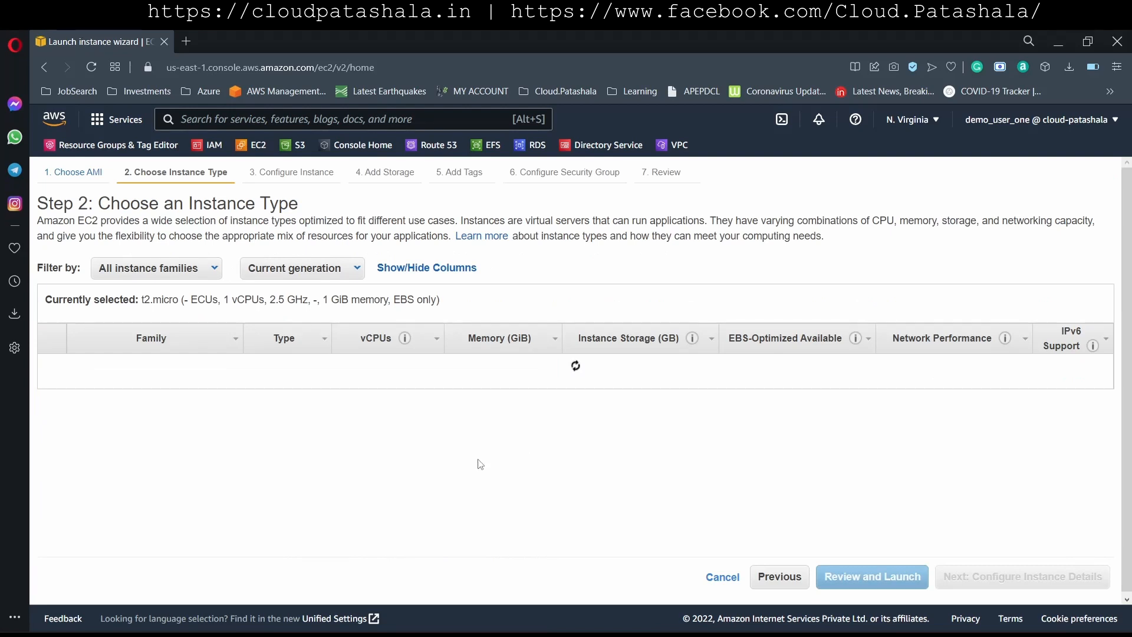
mouse_move(436, 467)
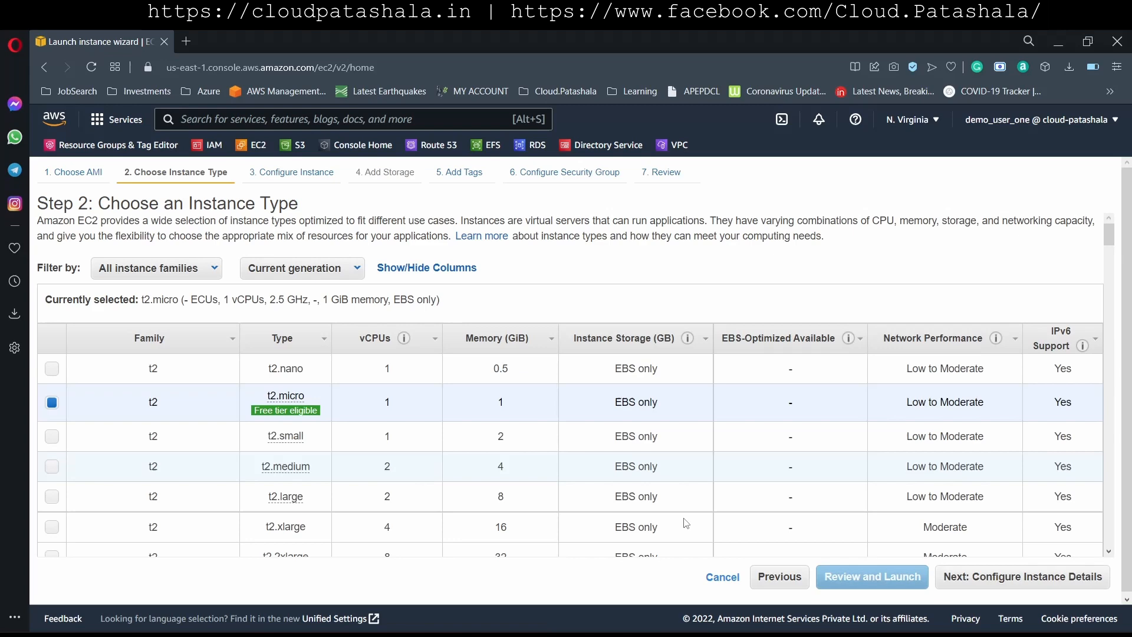
left_click(1020, 576)
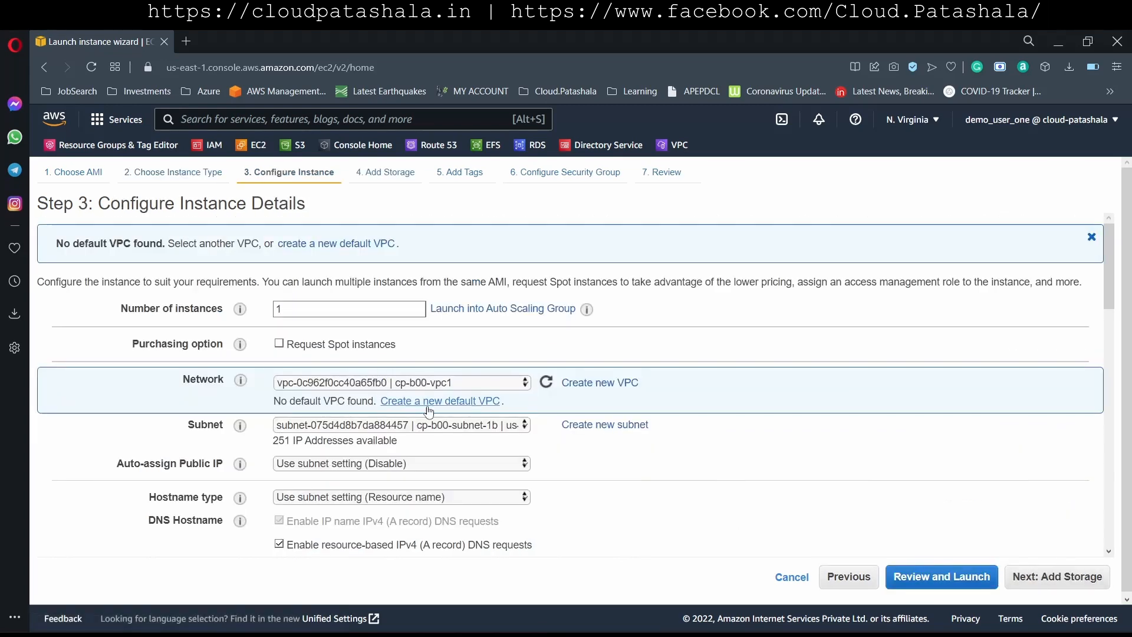
left_click(402, 424)
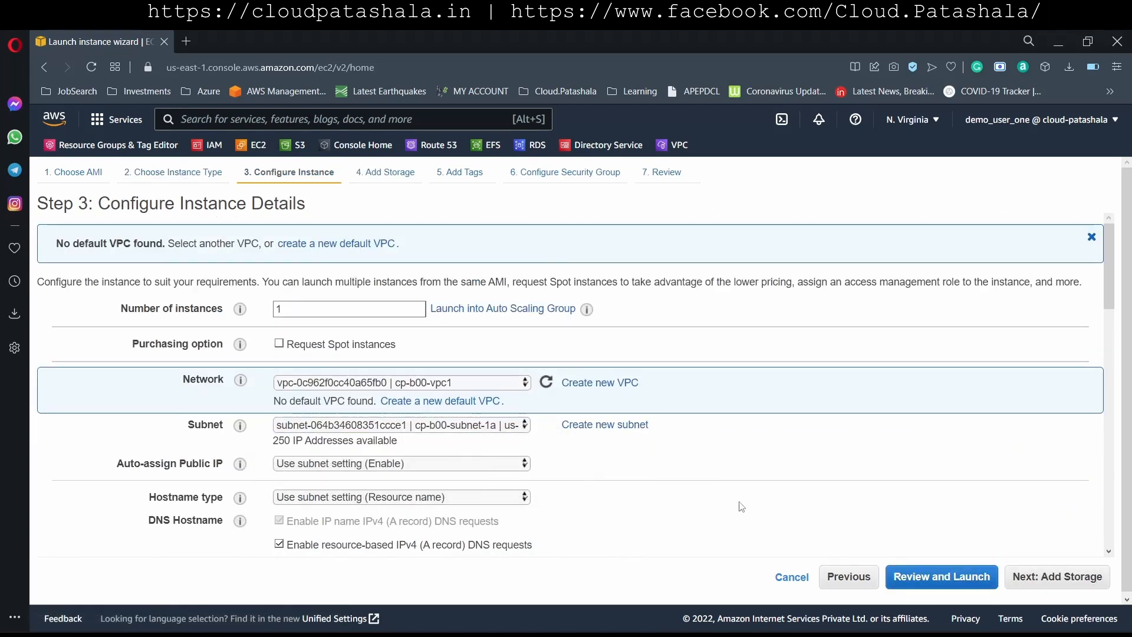
left_click(1057, 576)
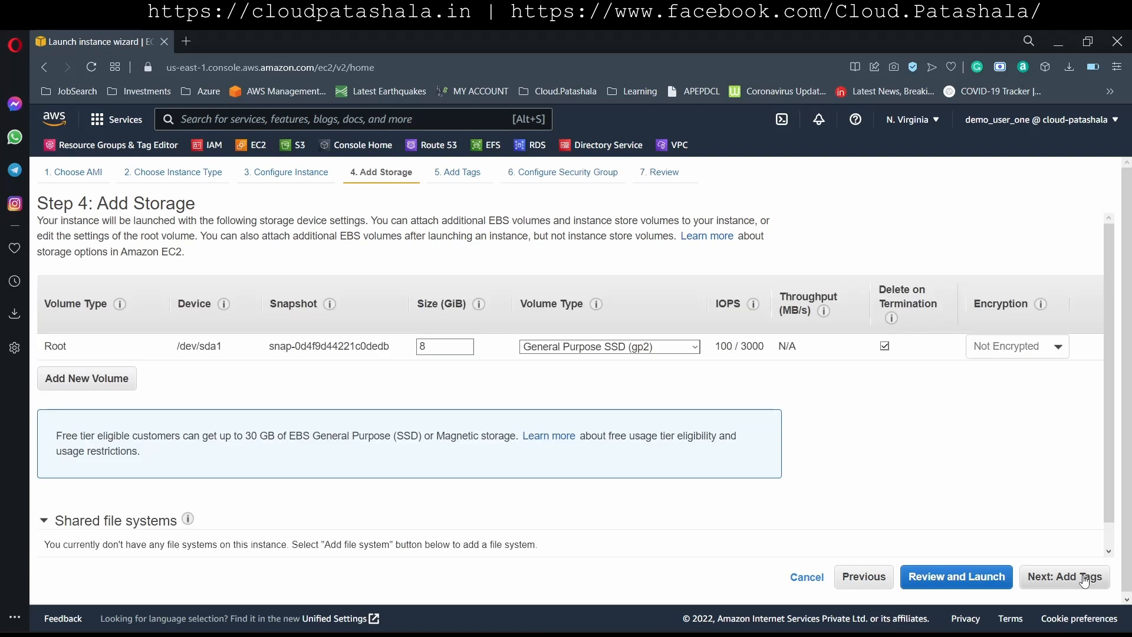
left_click(1064, 576)
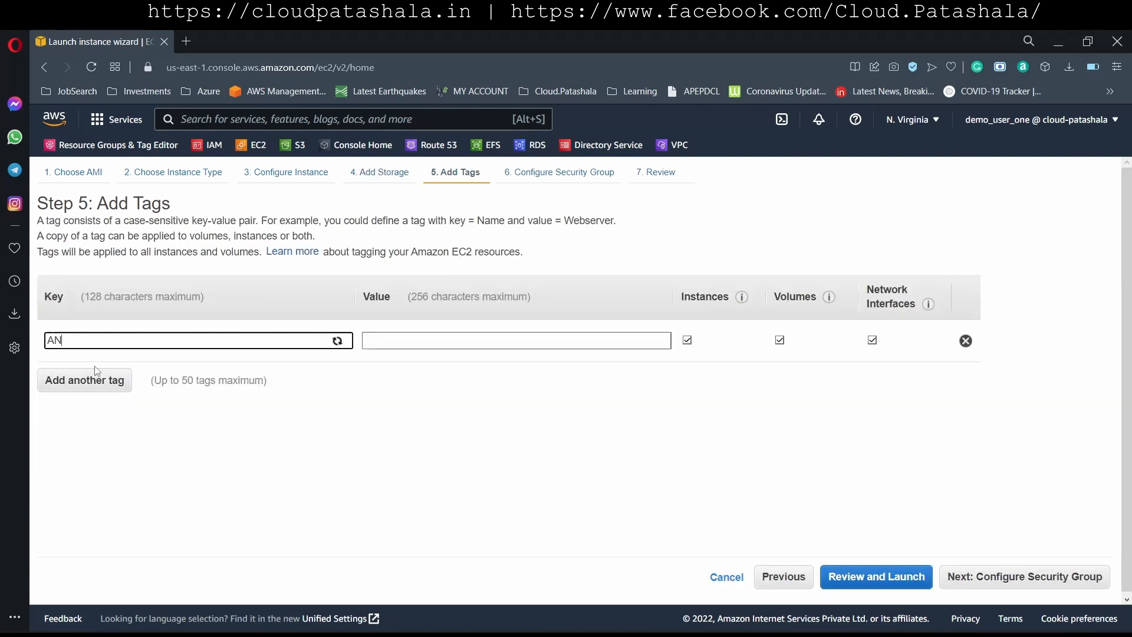
Set the Name tag to cp-linux-ubuntu and continue to the SSH security group step.
type("N")
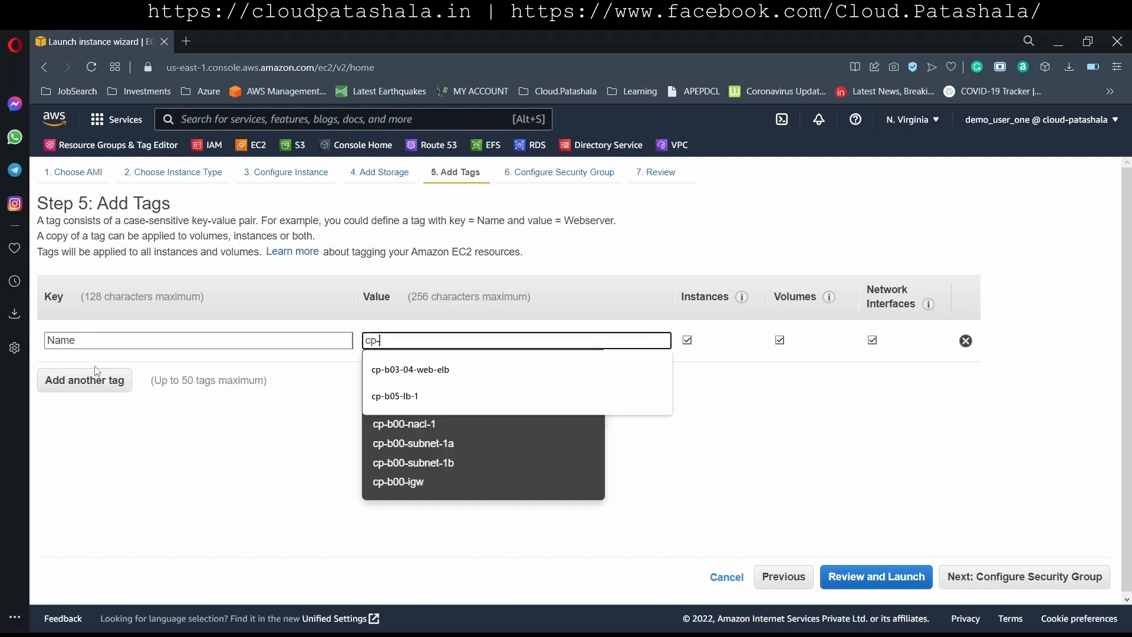
type("linux-ubu")
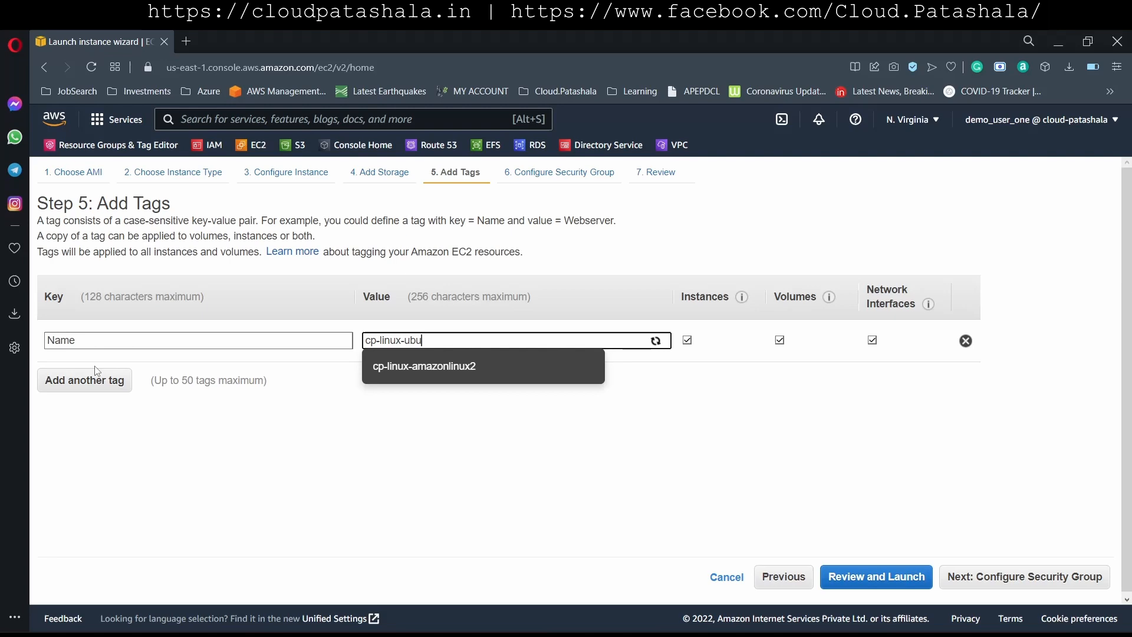
type("ntu")
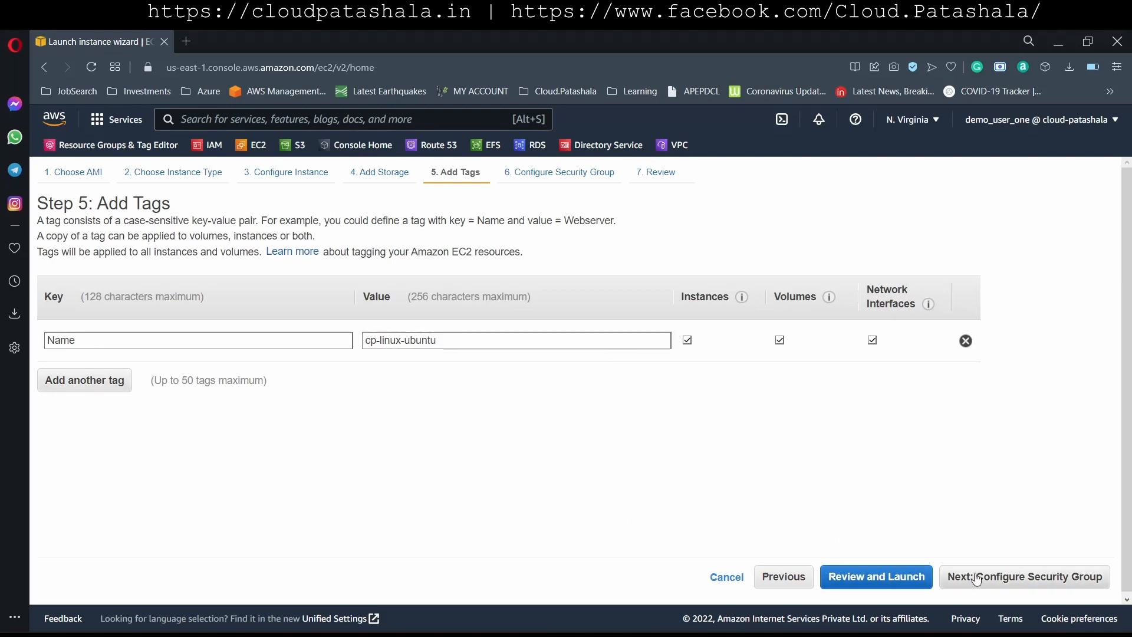
left_click(1024, 576)
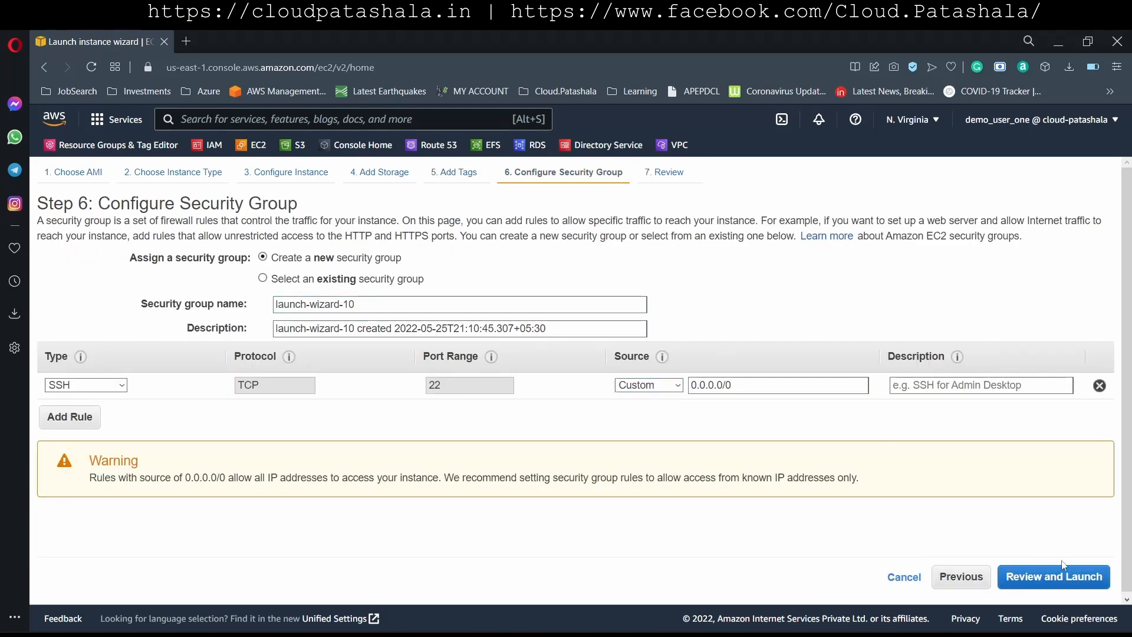
Review and launch the Ubuntu instance with key pair cp-b00-us-east-1 acknowledged.
left_click(1052, 576)
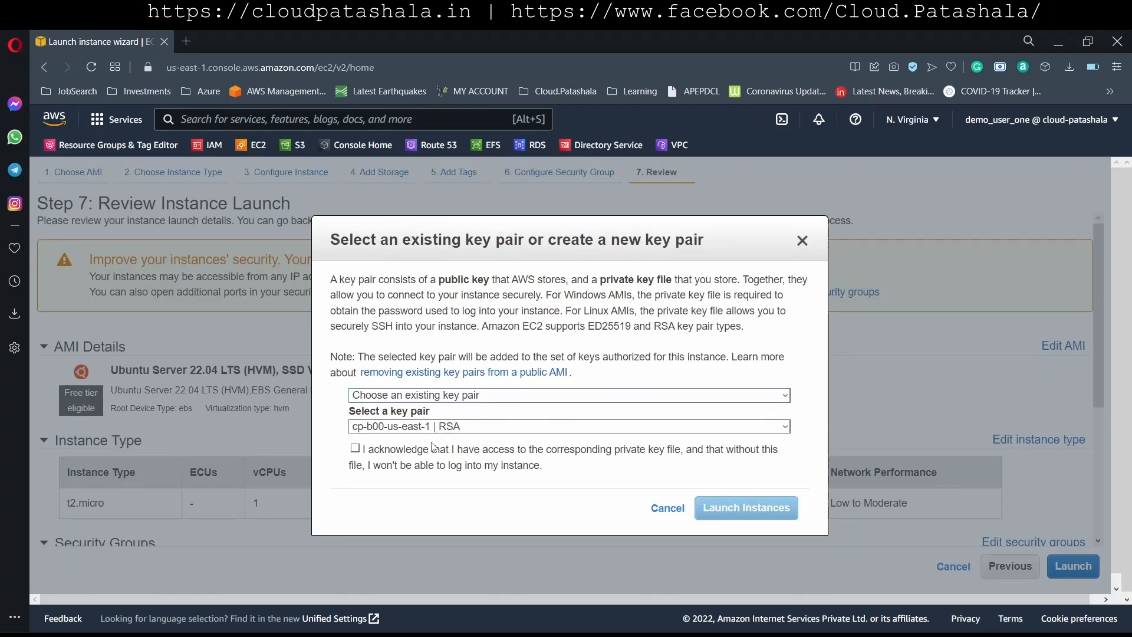
left_click(354, 448)
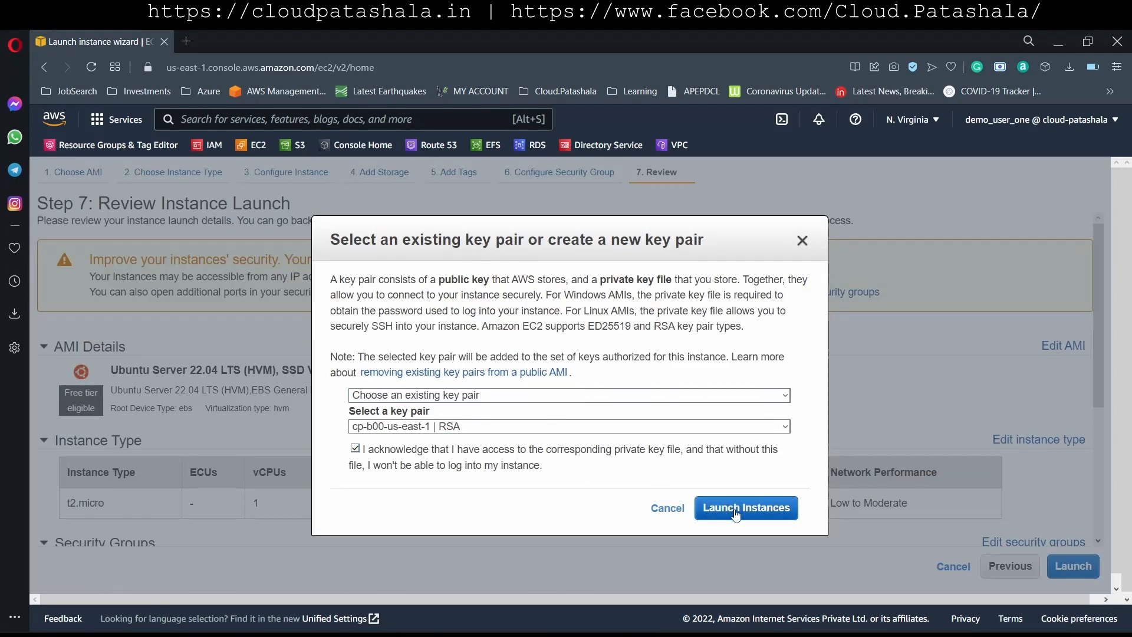
left_click(746, 508)
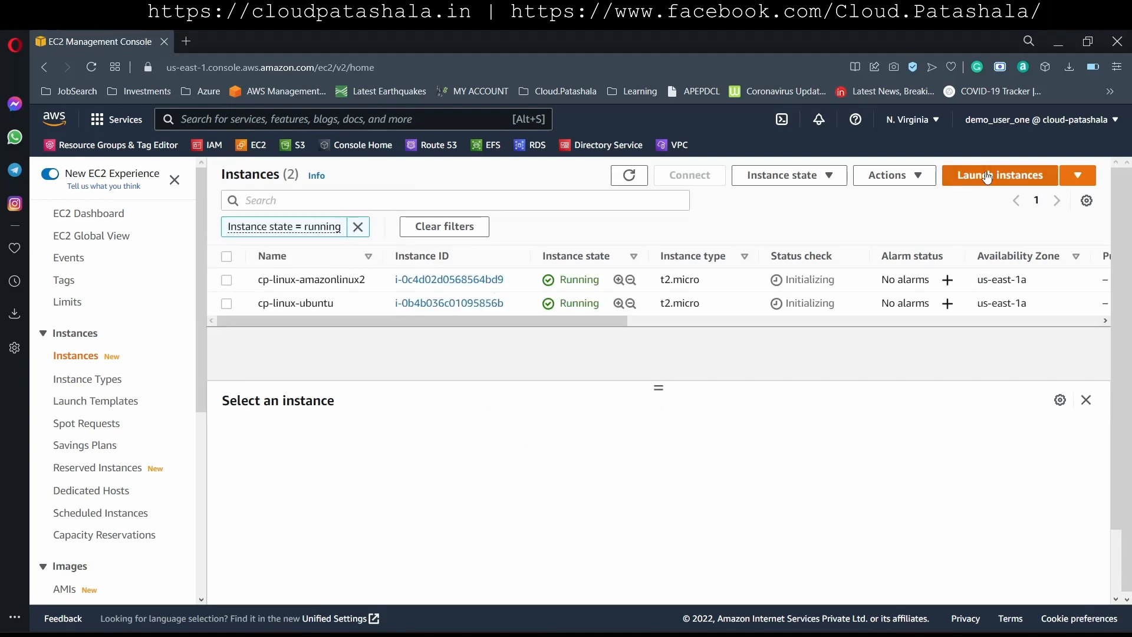
Launch a RHEL 7 Marketplace instance named cp-linux-rhel and view it pending in the instances list.
left_click(1000, 175)
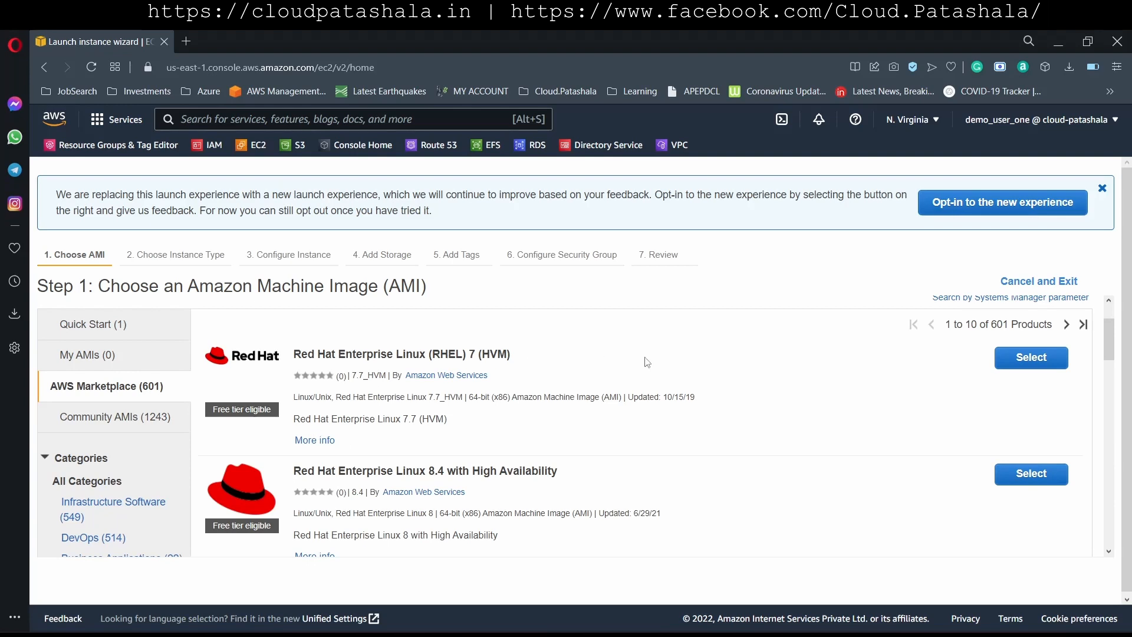
mouse_move(988, 370)
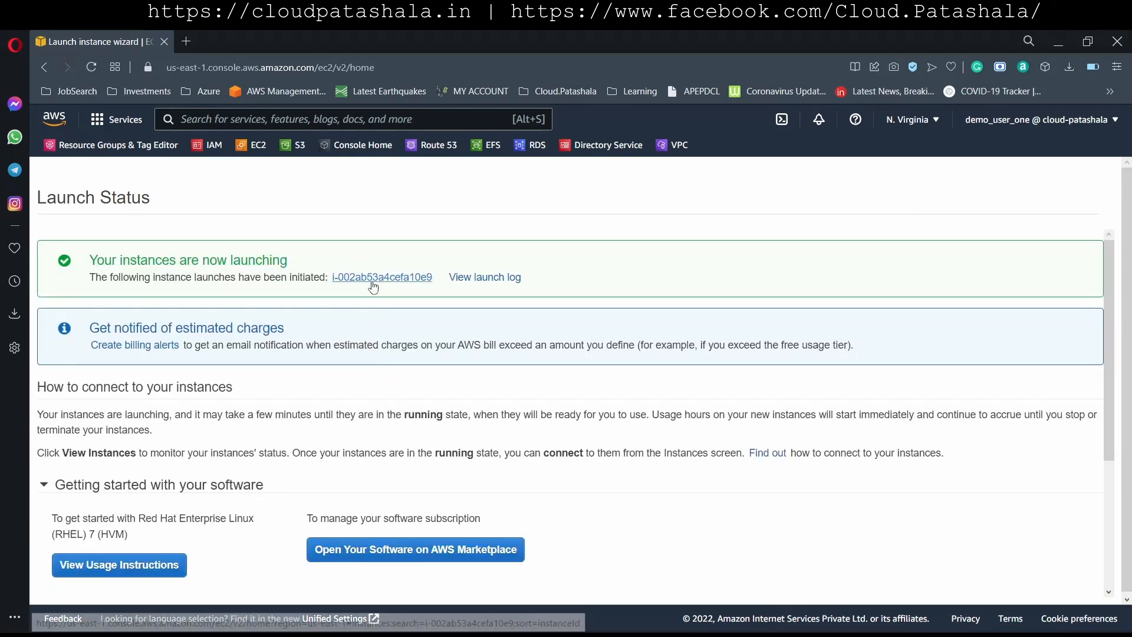
left_click(382, 277)
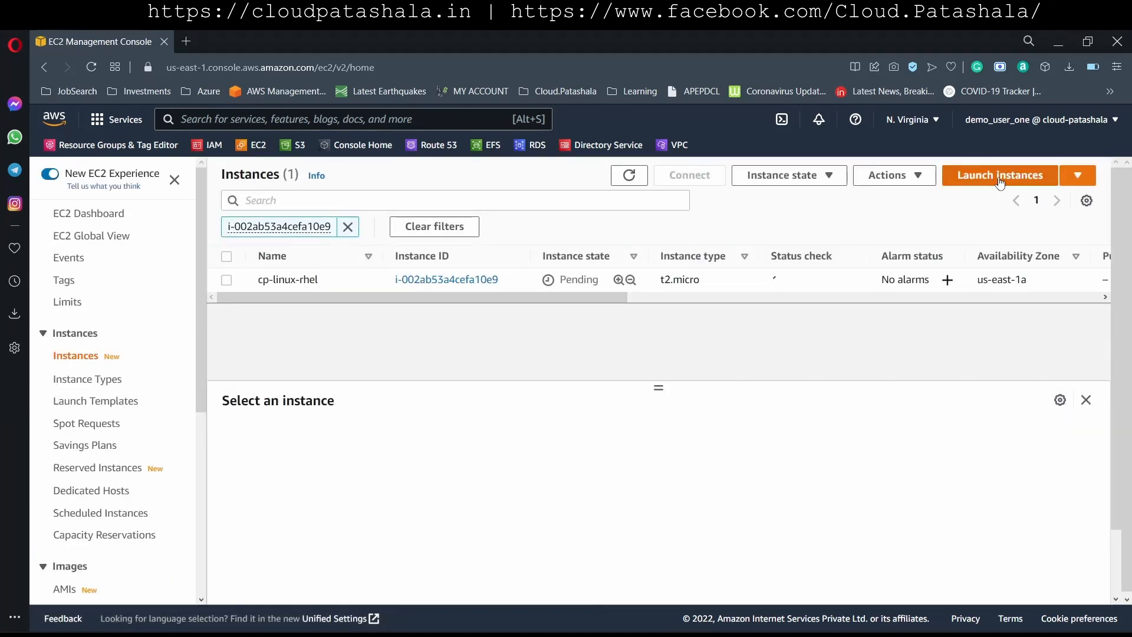
Begin a CentOS 6 Marketplace launch as t2.micro in subnet cp-b00-subnet-1a and proceed toward launch.
left_click(1000, 174)
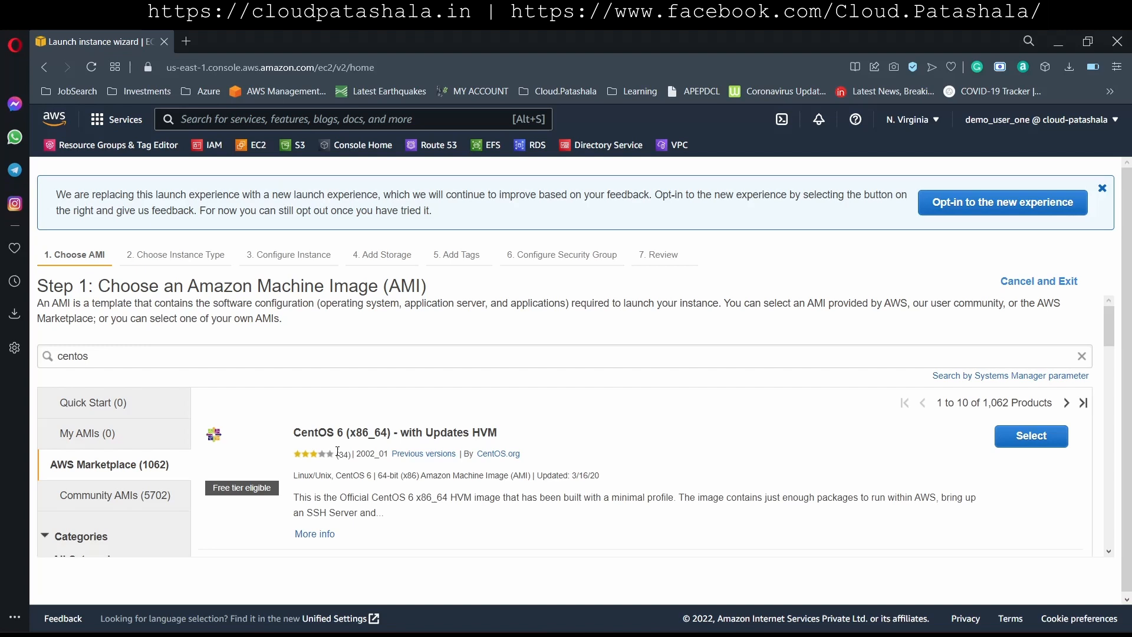
double_click(395, 431)
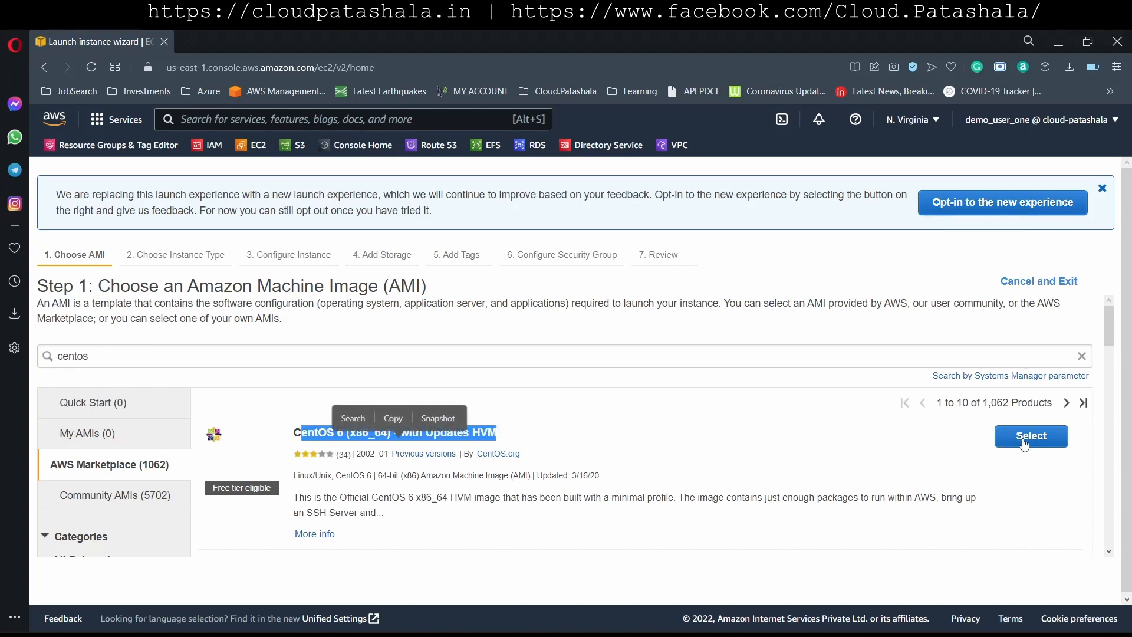
left_click(1030, 435)
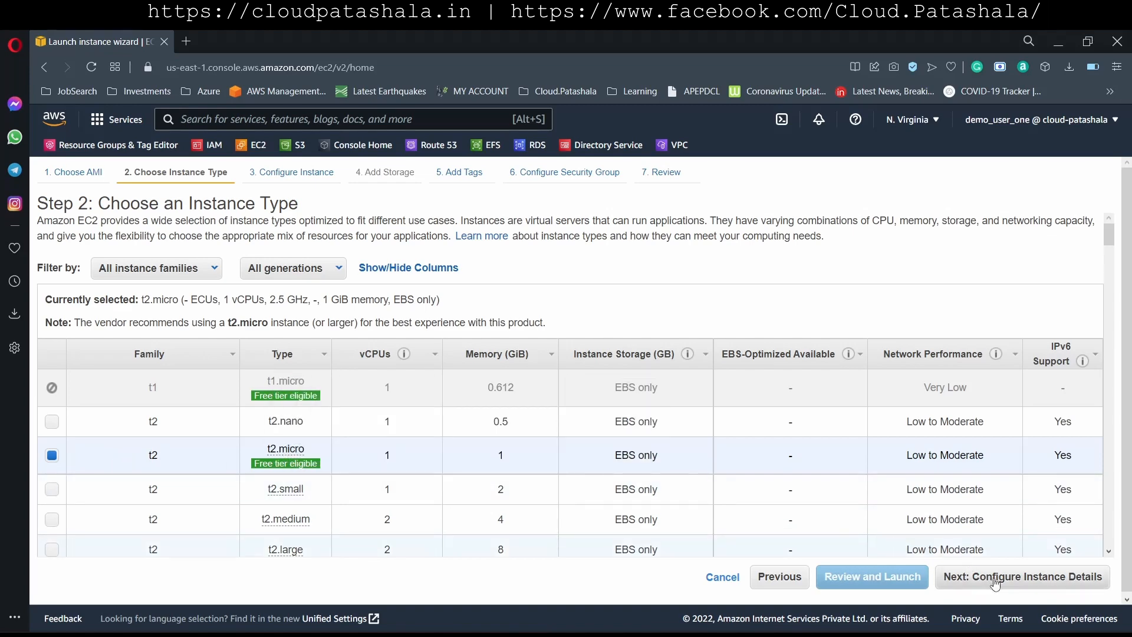
left_click(1021, 576)
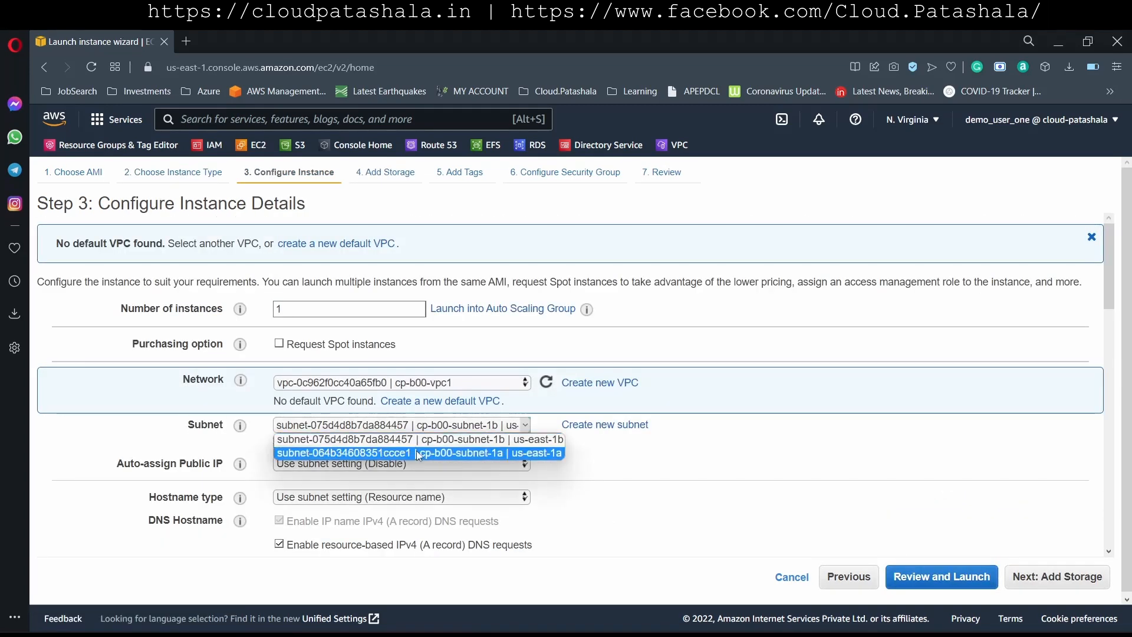
left_click(1056, 576)
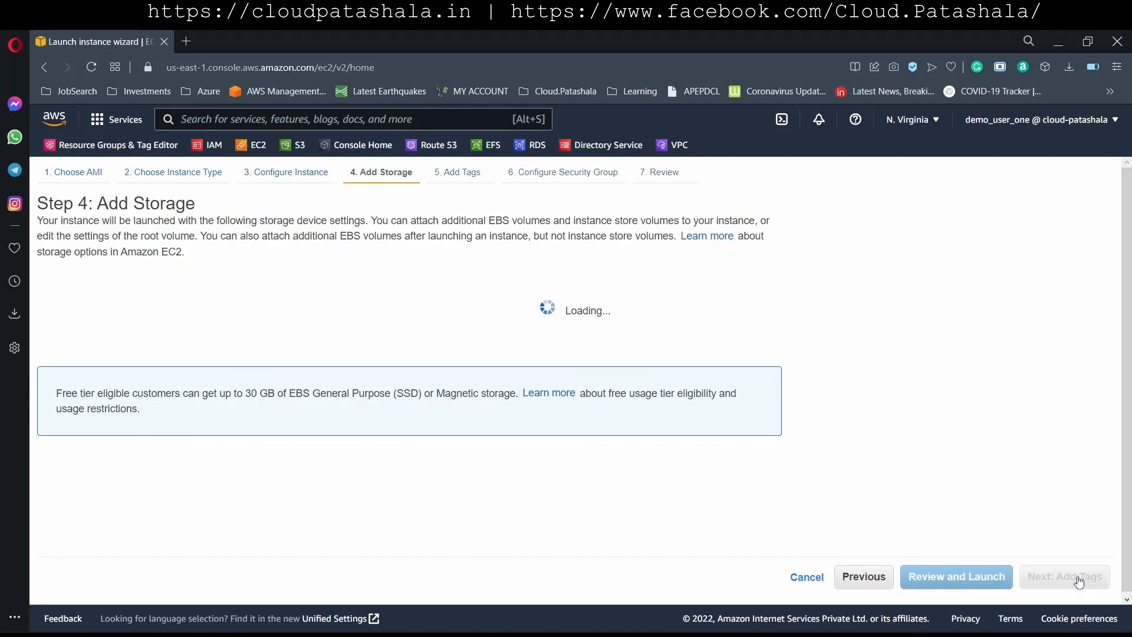
left_click(956, 576)
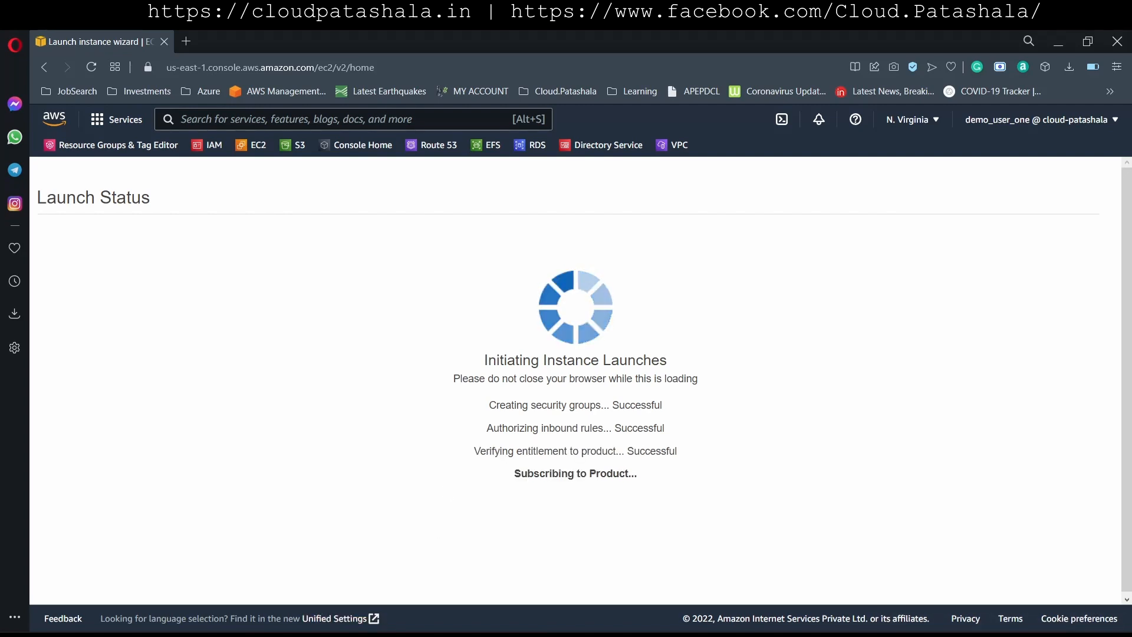
mouse_move(437, 610)
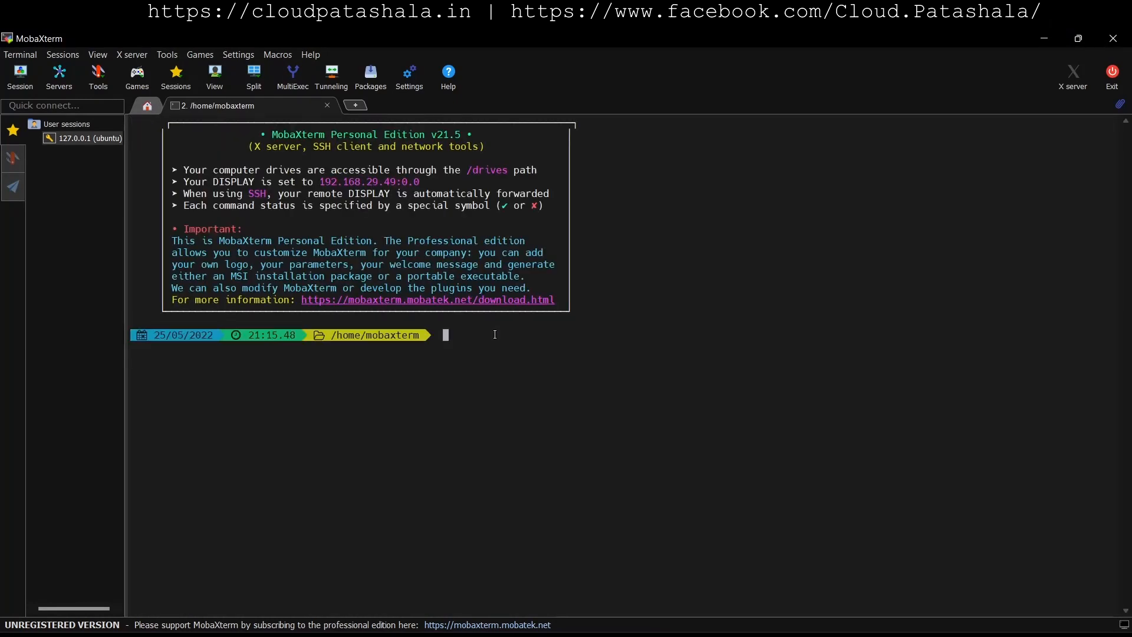
Change to /drives/c/abhi/cloud_patashala/keys/ and list the key files, selecting cp-b00-us-east-1.pem.
type("cd /dir")
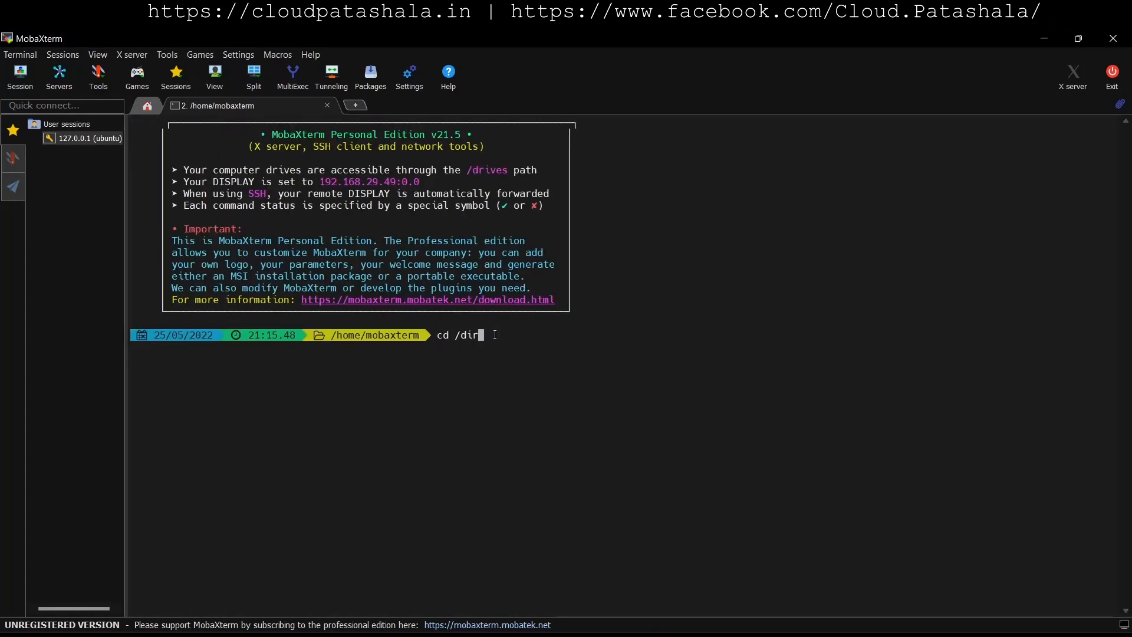
type("ves/c")
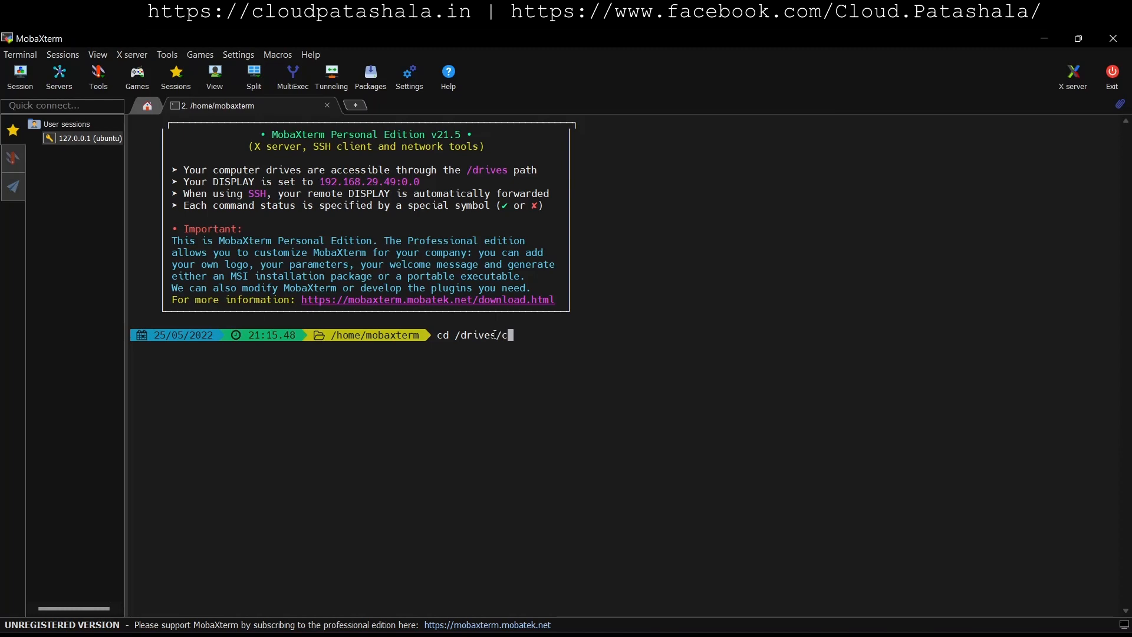
type("abhi/cloud_patashala/keys/")
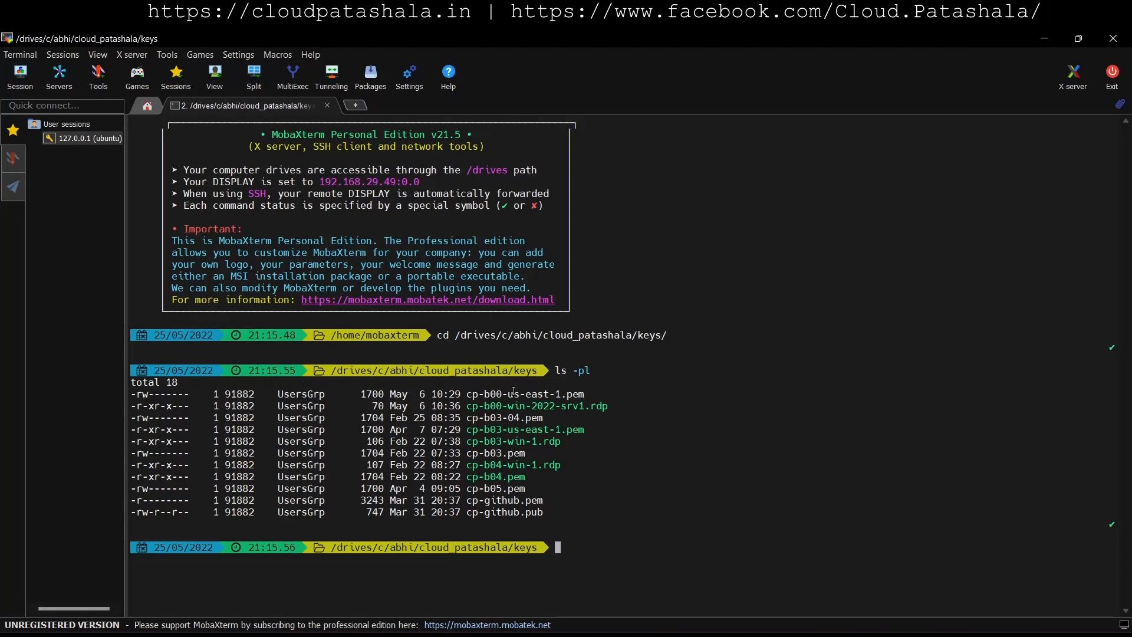
double_click(525, 393)
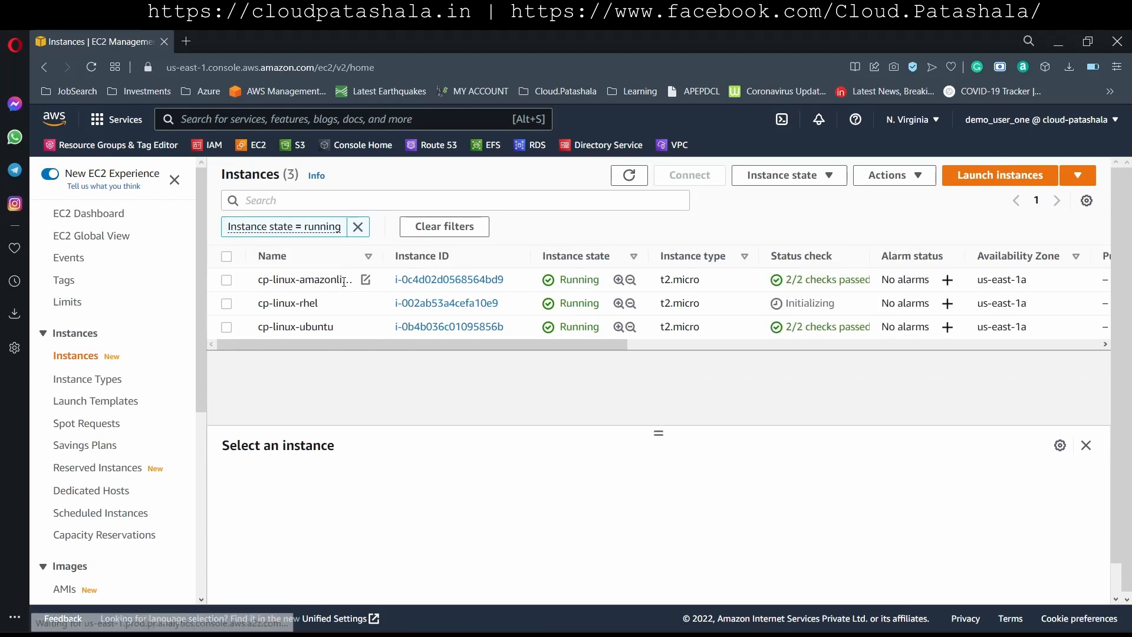
Copy the SSH client command for cp-linux-amazonlinux2 (ec2-user at 3.85.39.164 with cp-b00-us-east-1.pem).
left_click(226, 279)
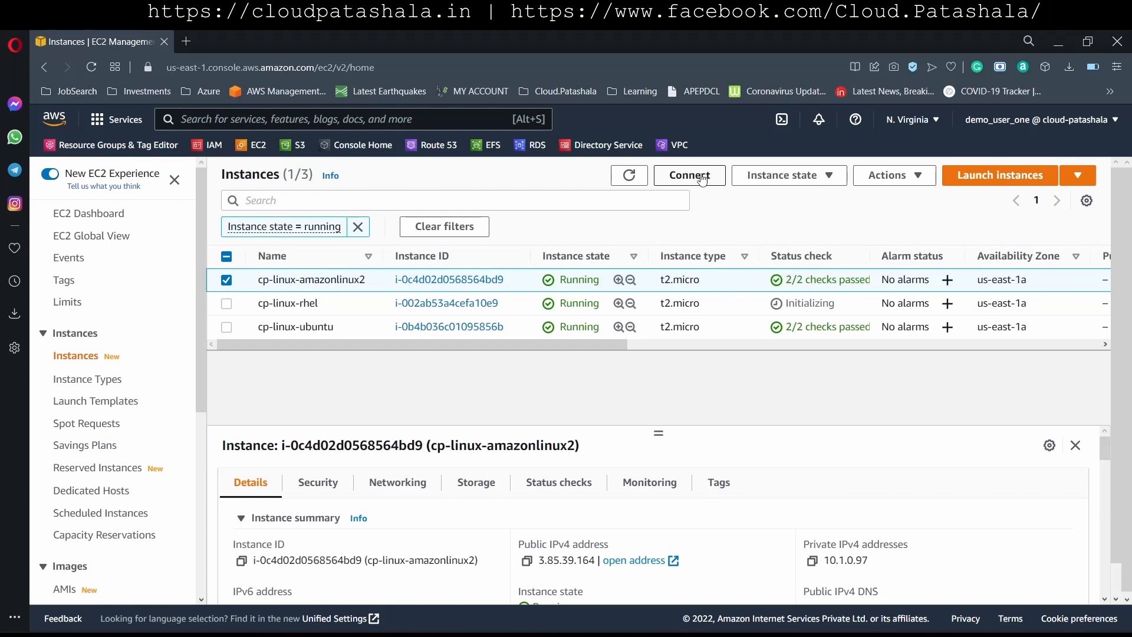
left_click(688, 174)
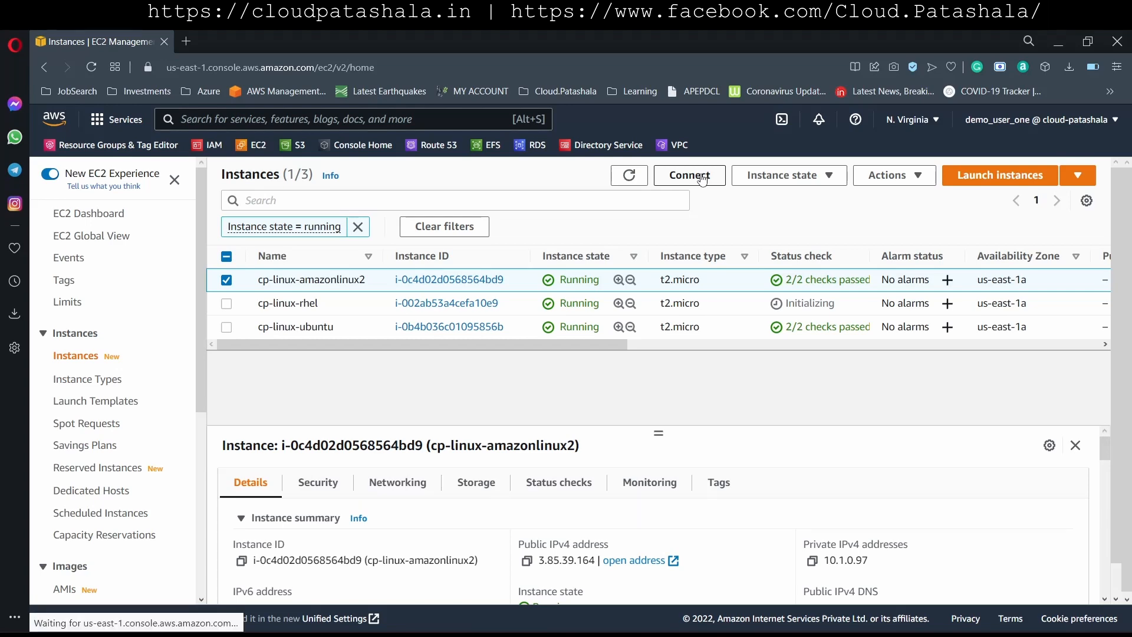
left_click(688, 174)
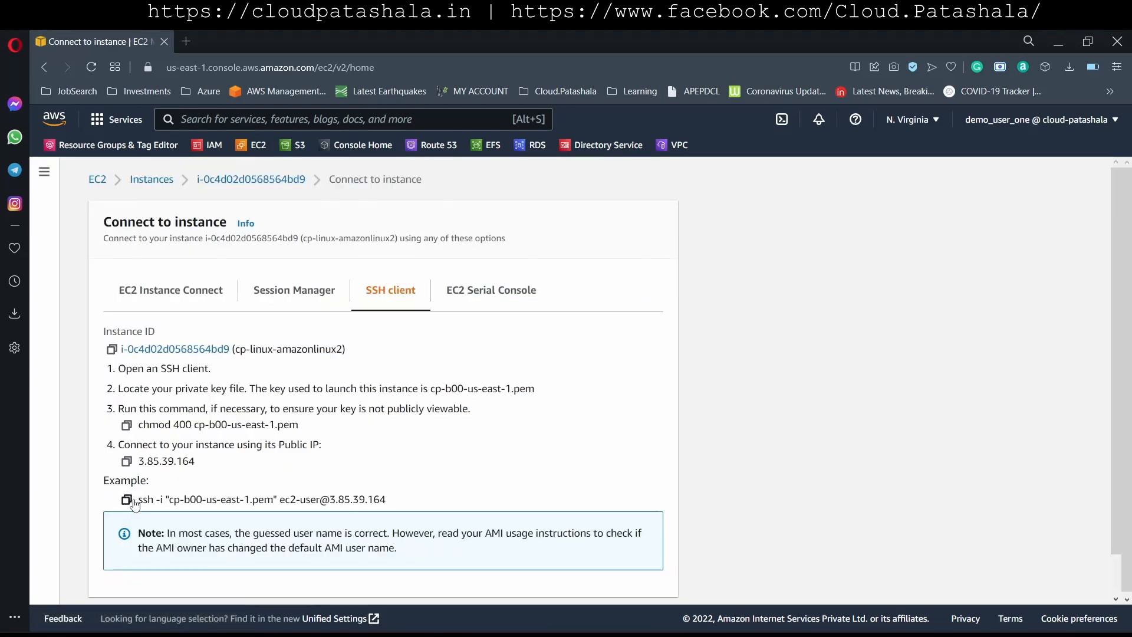
left_click(126, 499)
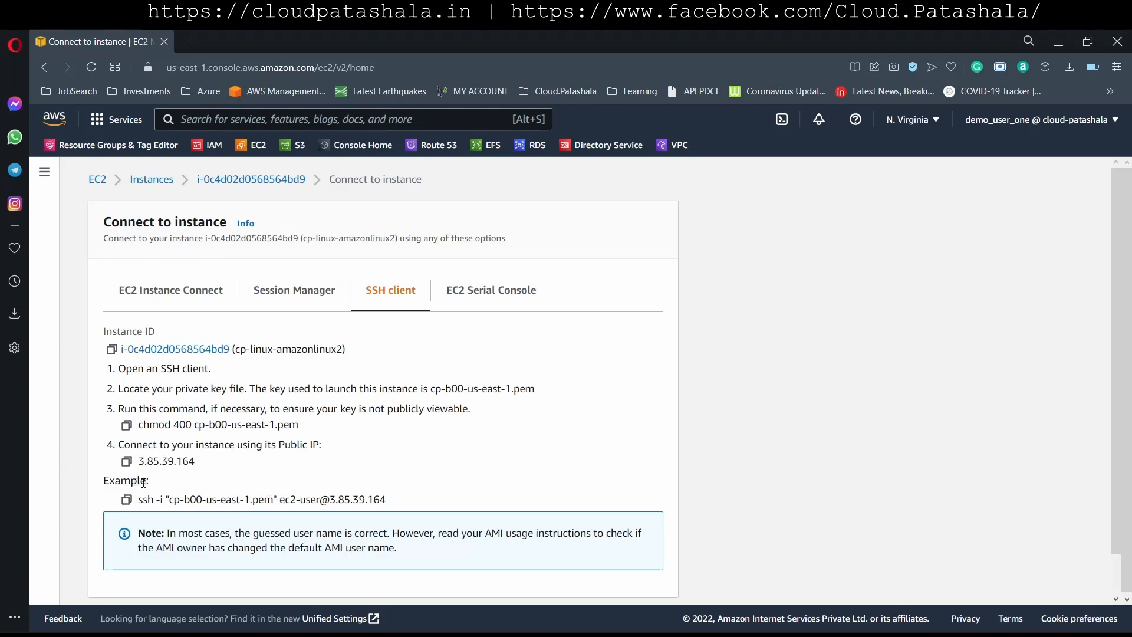
double_click(297, 499)
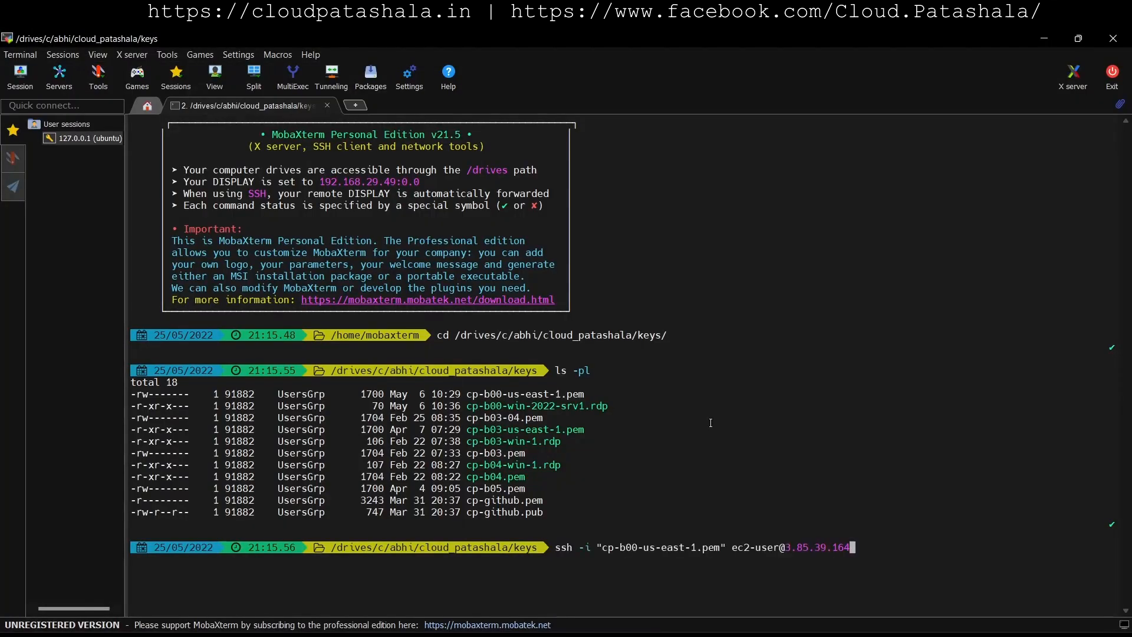
Log into the Amazon Linux 2 instance as ec2-user and run cat /etc/os-release.
key("Return")
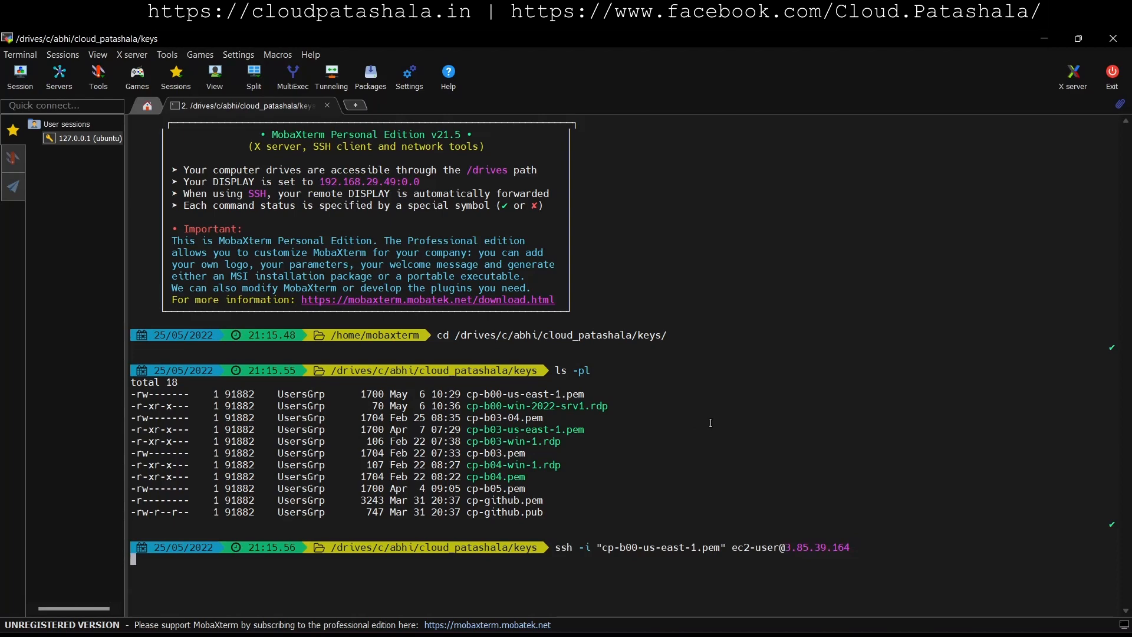
key("Return")
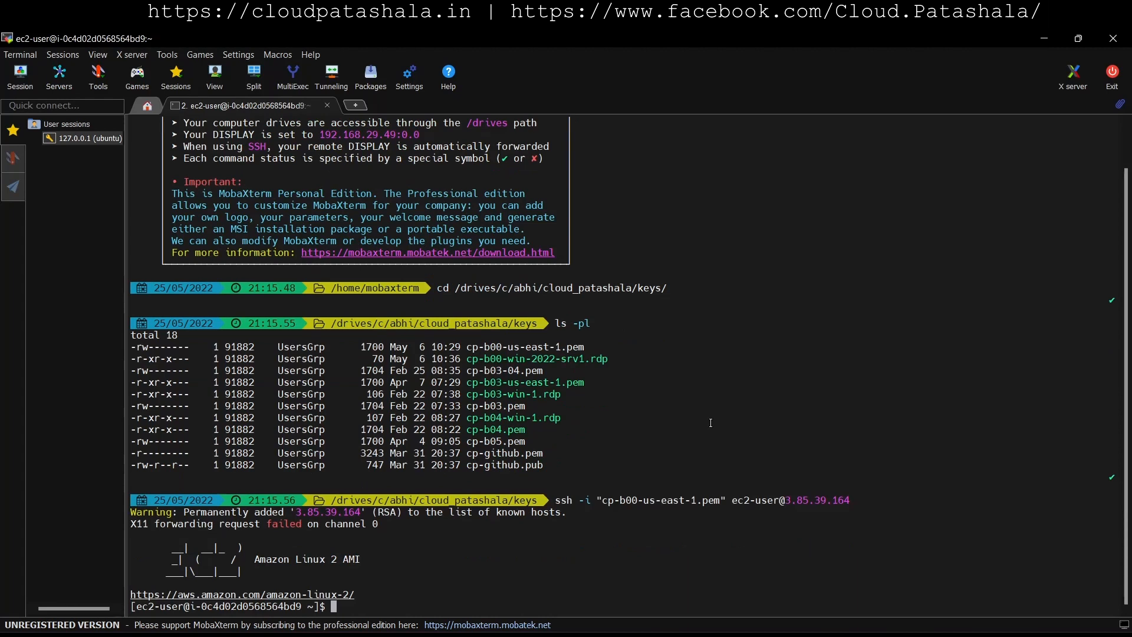
type("cat /et")
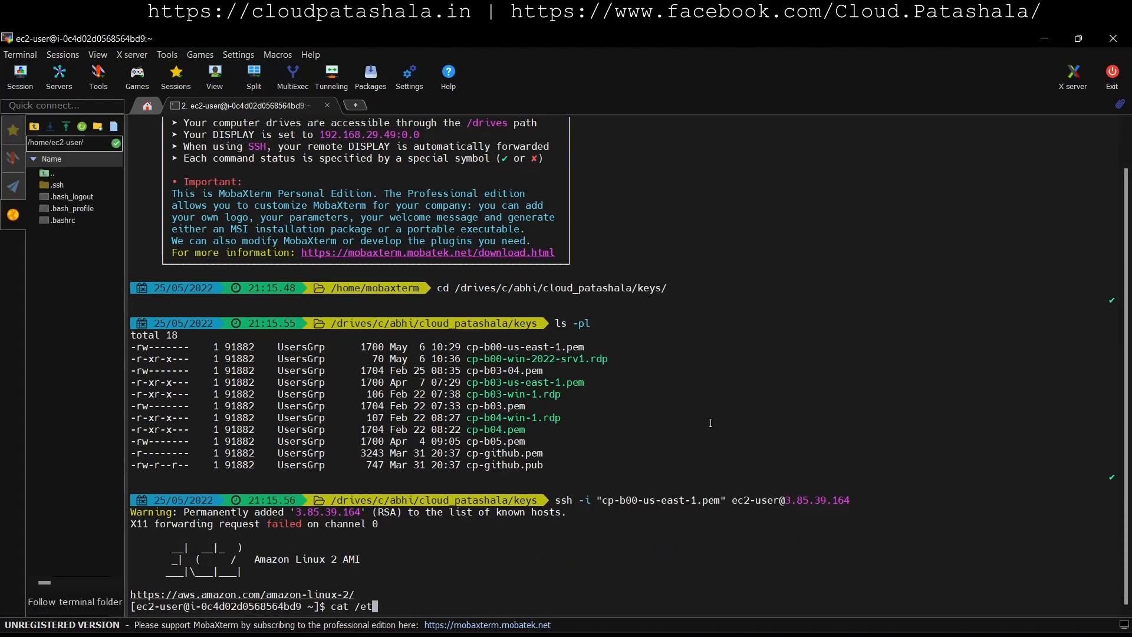
type("c/os")
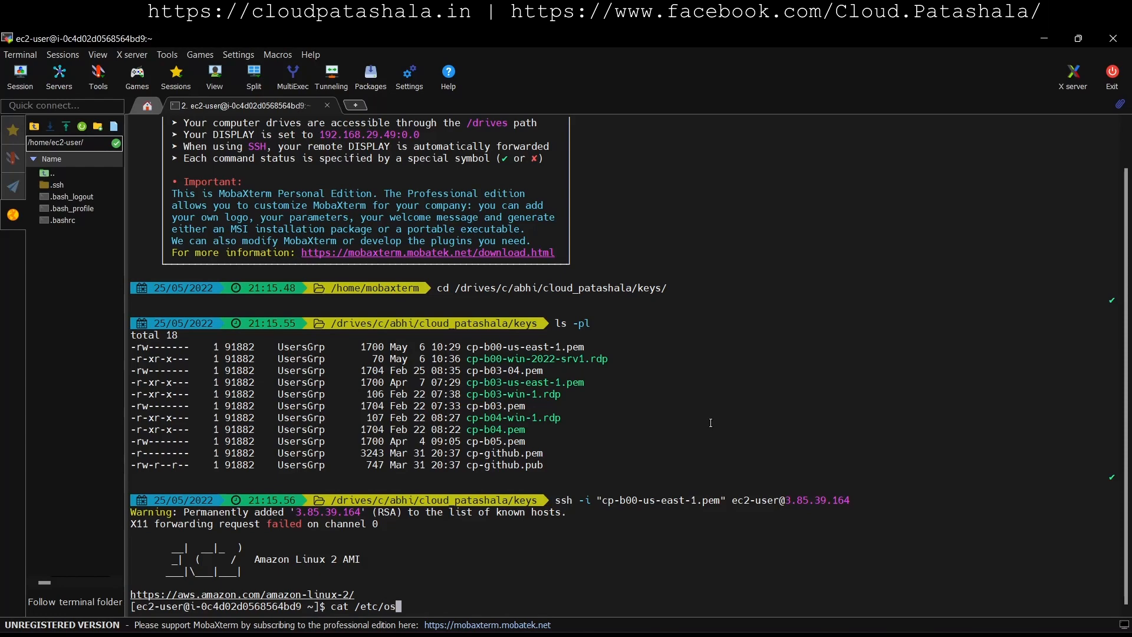
key("Return")
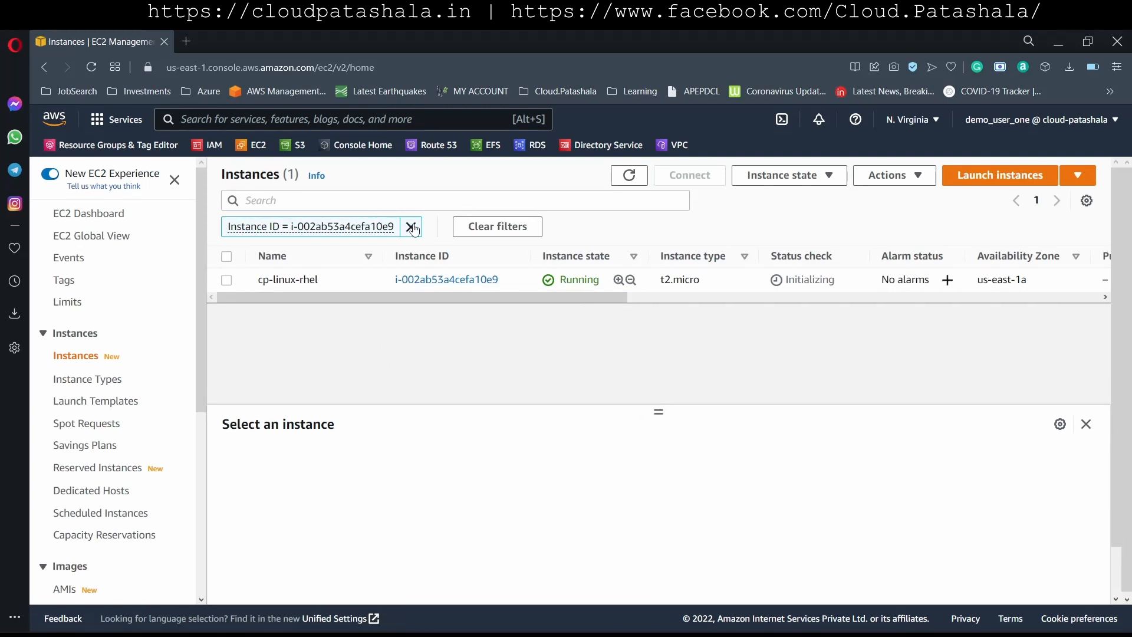
Clear the Instance ID filter and show Connect's SSH client example for cp-linux-ubuntu, selecting the ubuntu user name.
left_click(411, 226)
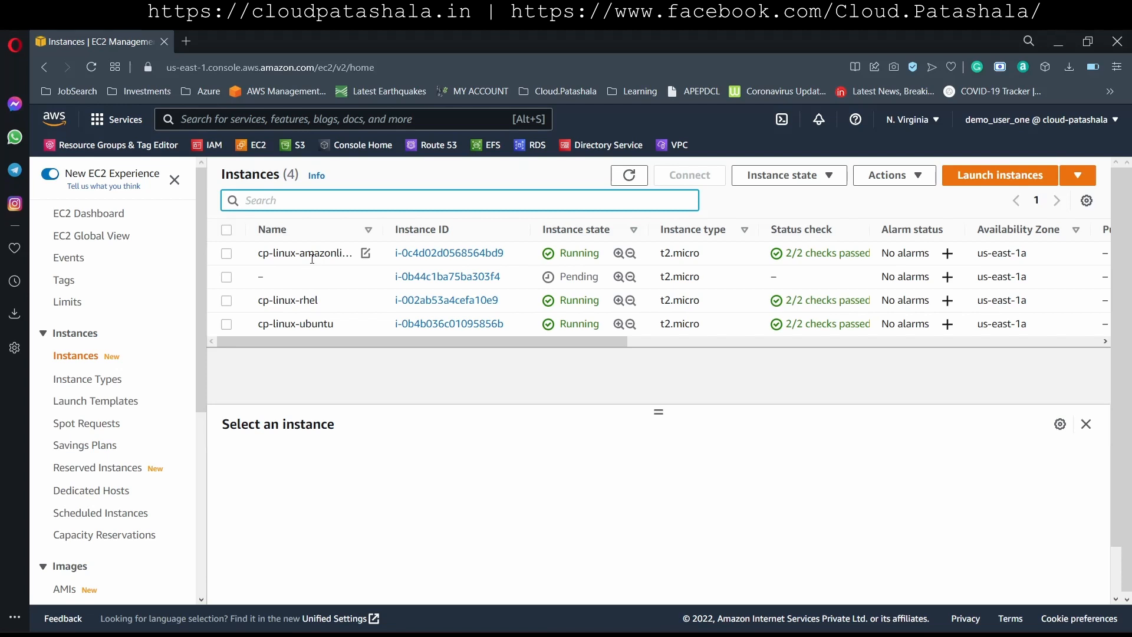
left_click(226, 323)
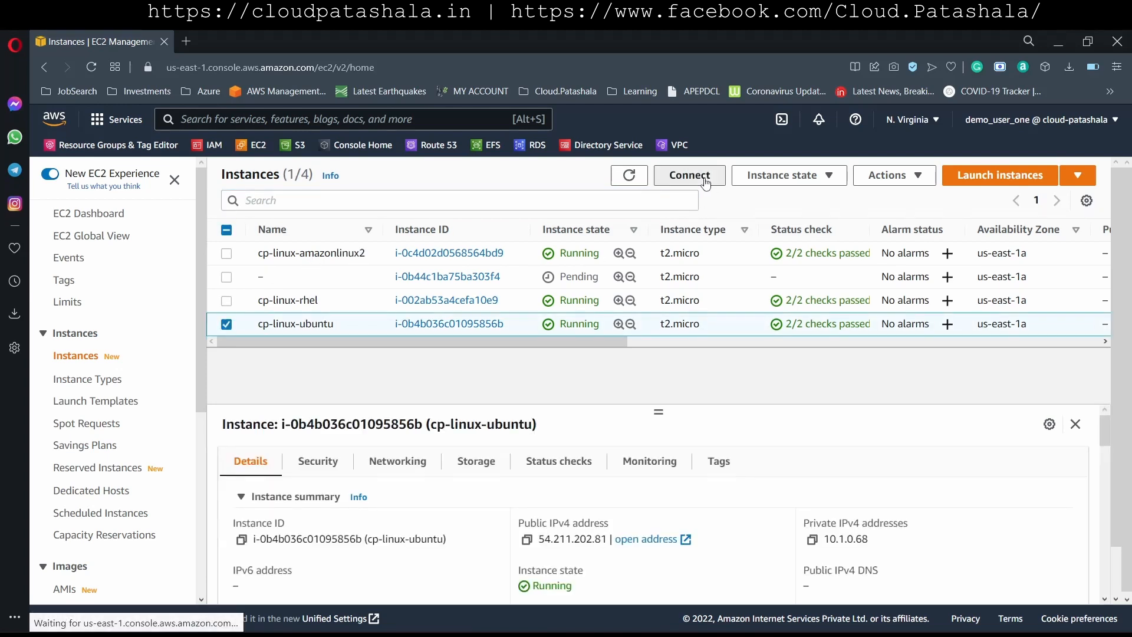
left_click(689, 174)
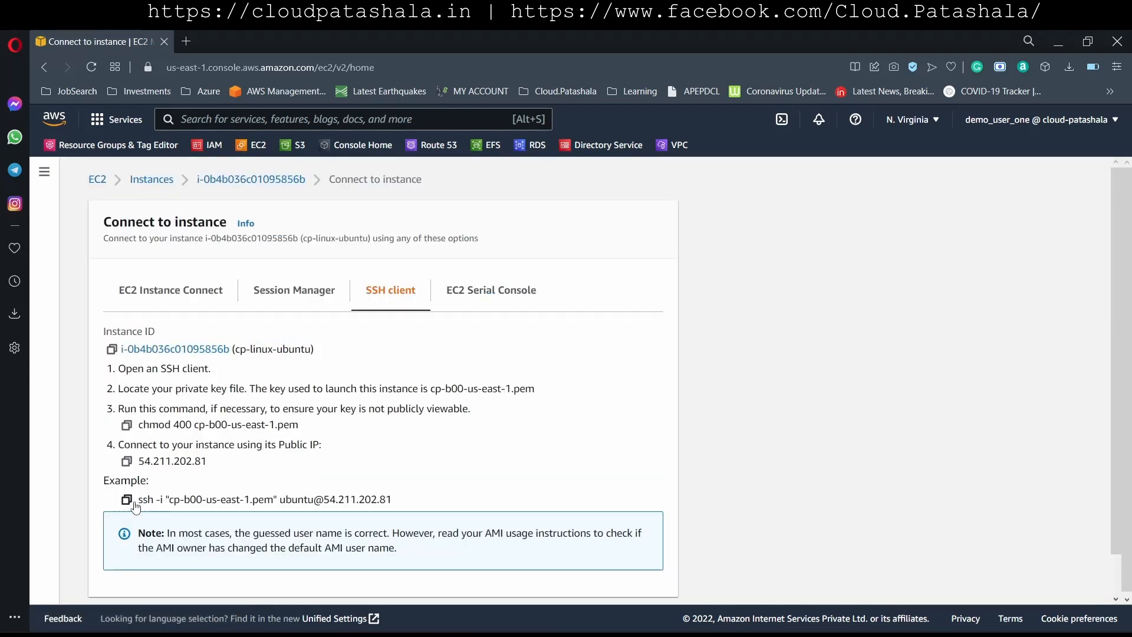
double_click(296, 499)
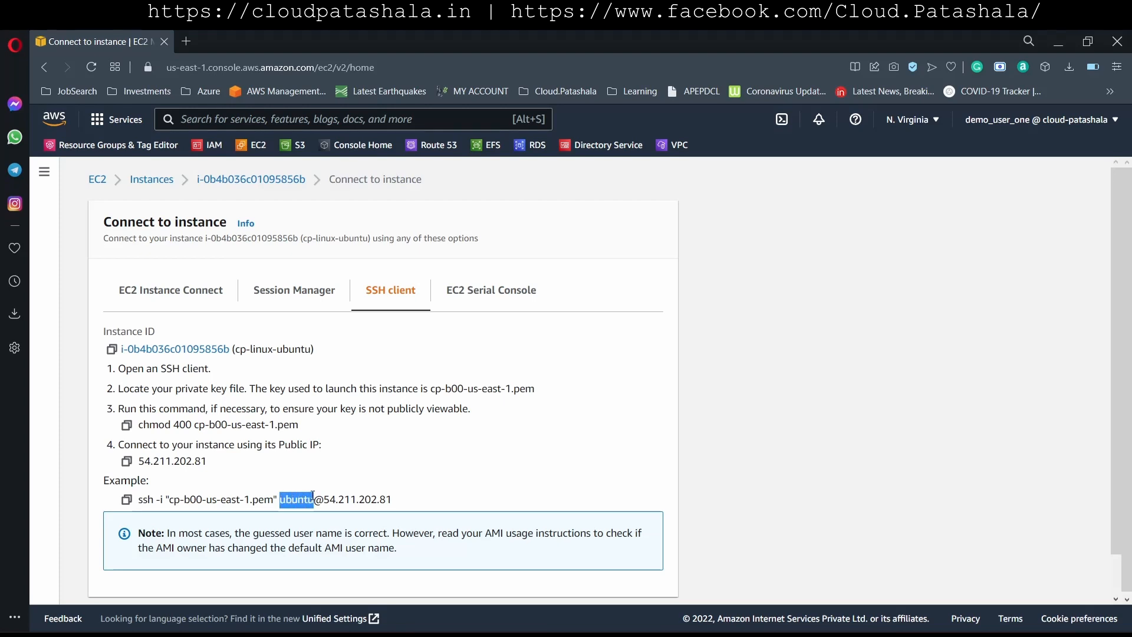
left_click(125, 499)
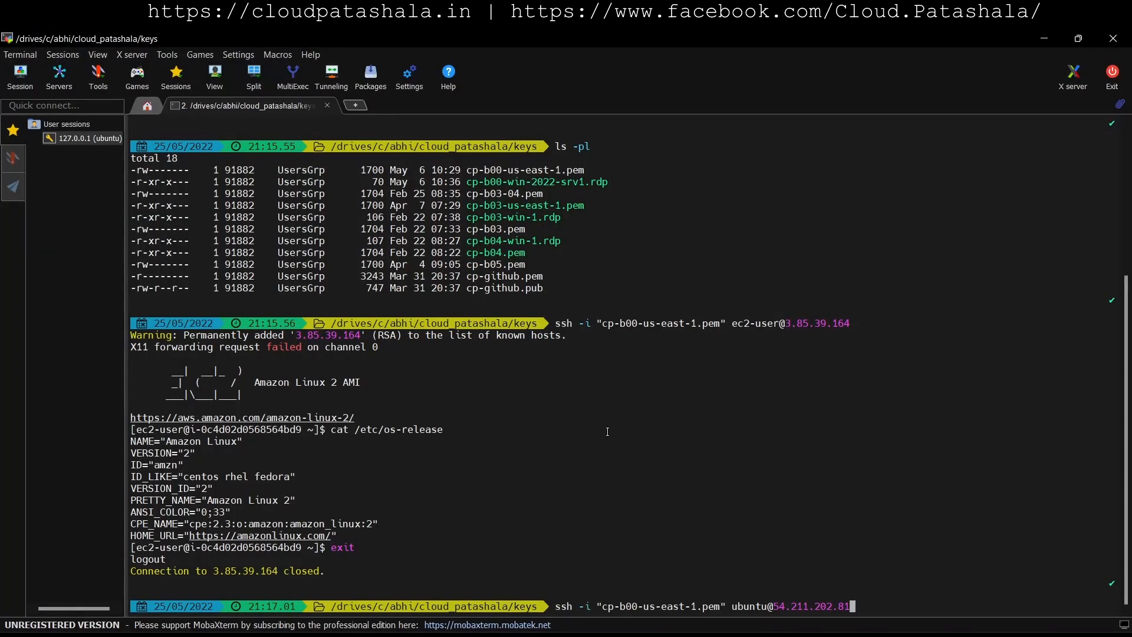
key("Return")
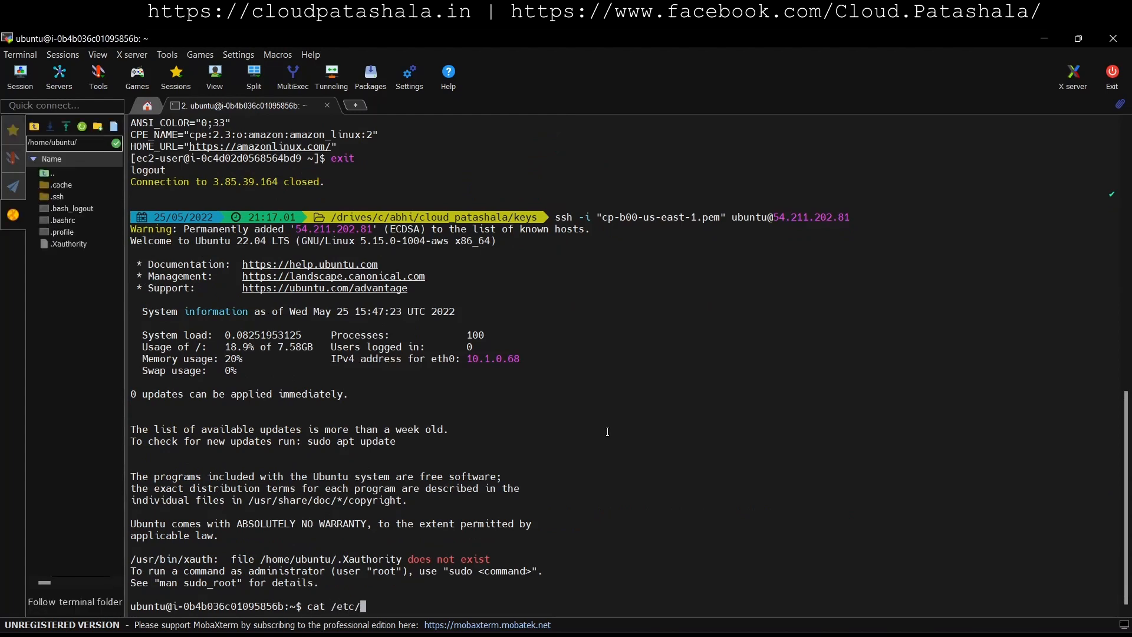
type("os-re")
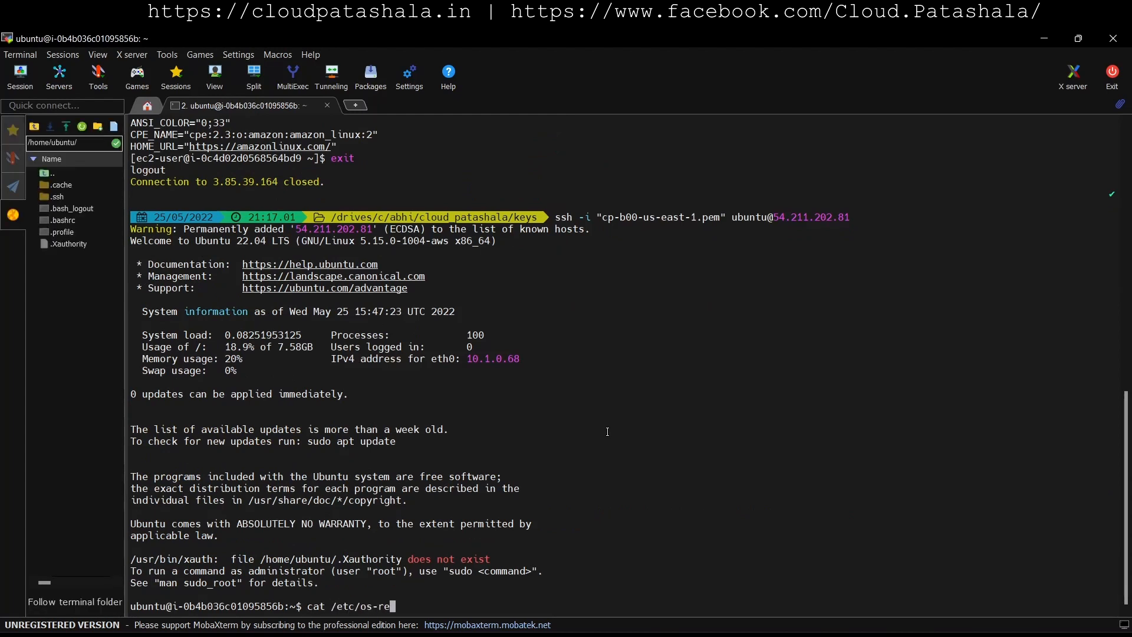
key("Return")
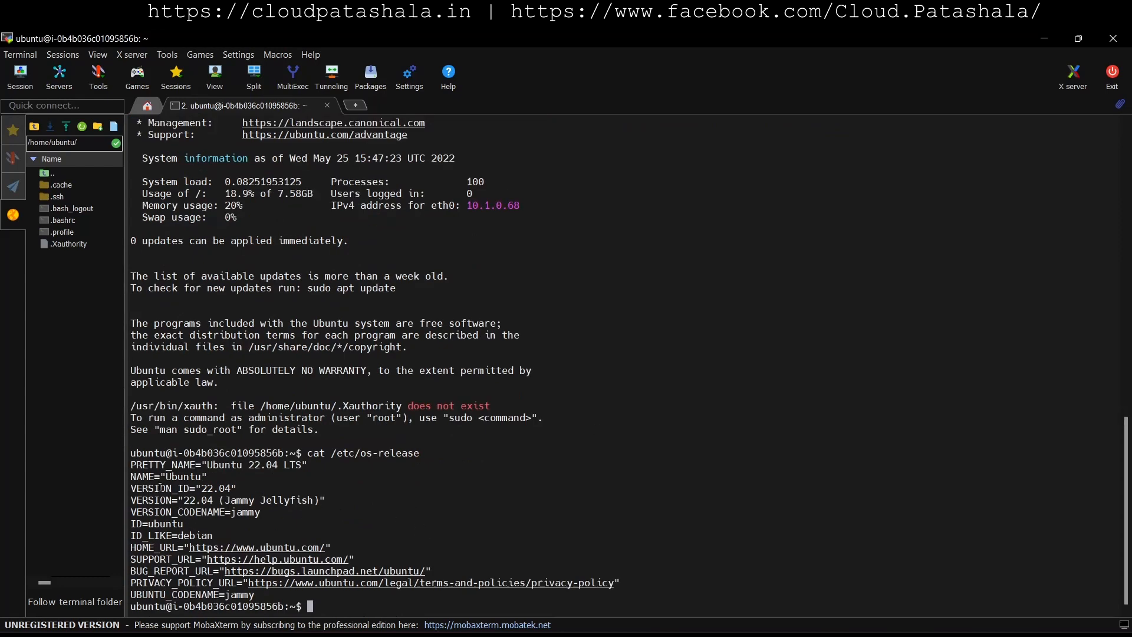
double_click(183, 488)
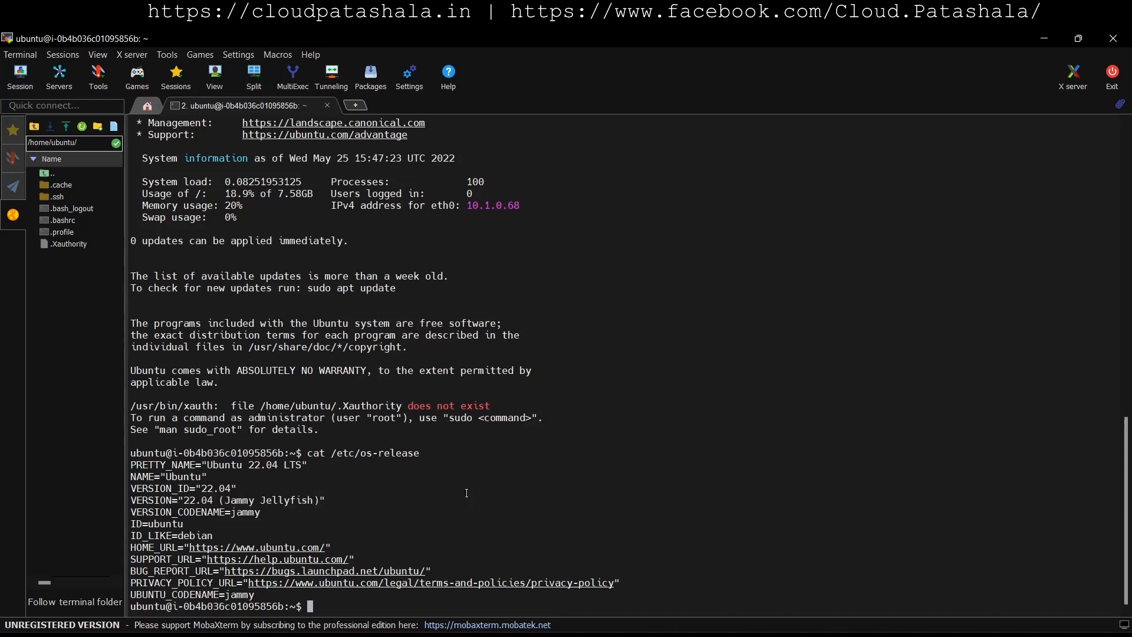
type("exit")
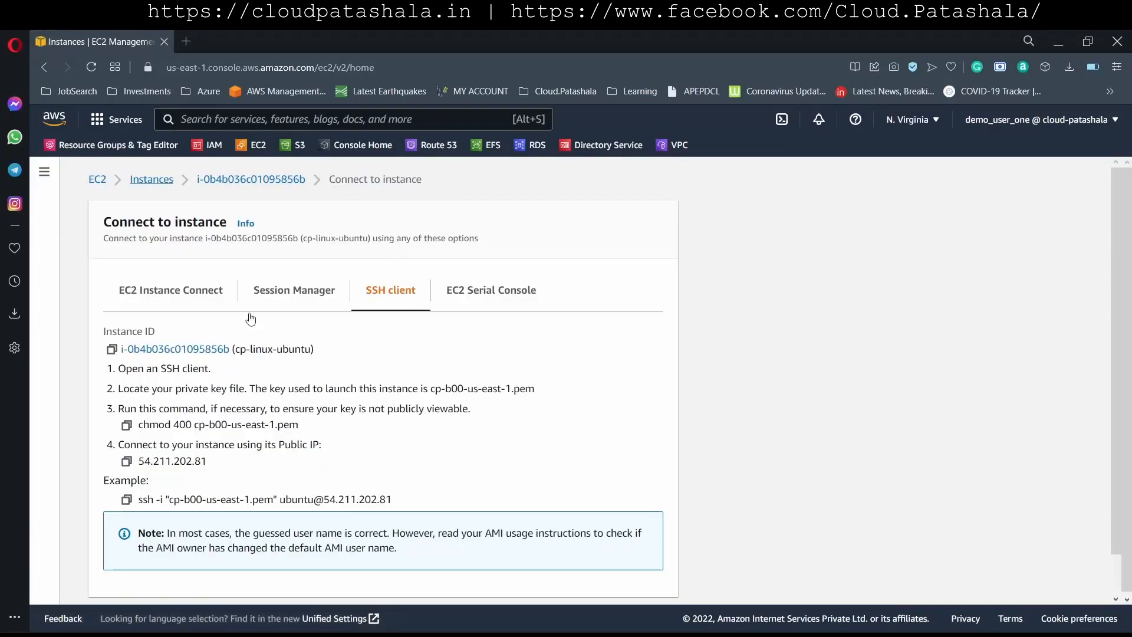
Return to Instances and show Connect's SSH client example for cp-linux-rhel, selecting ec2-user.
left_click(150, 180)
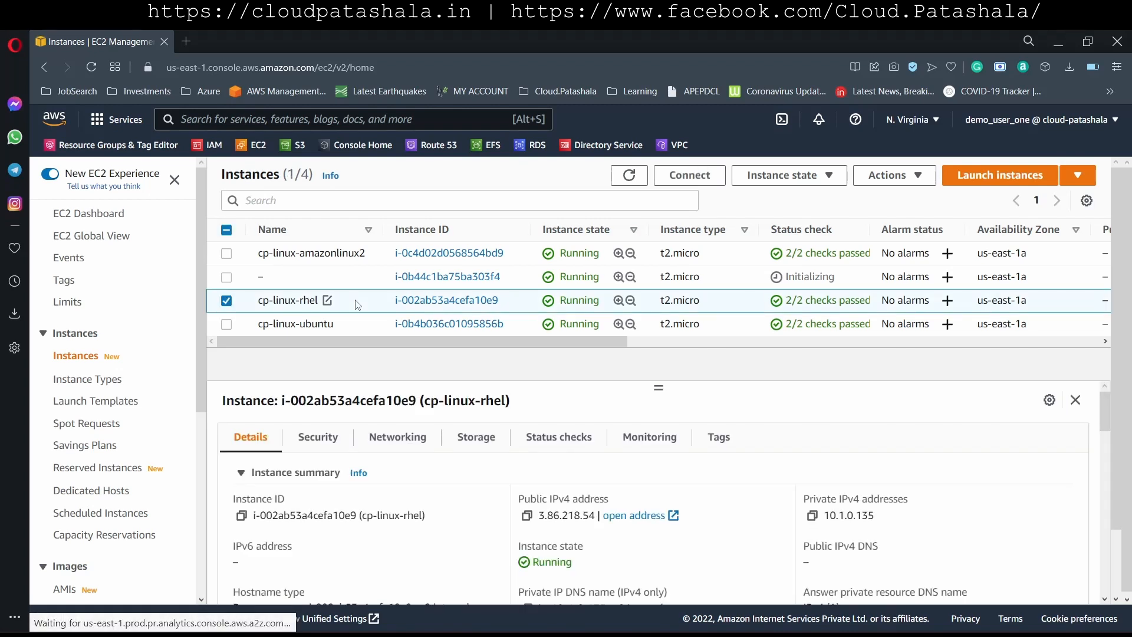
left_click(688, 174)
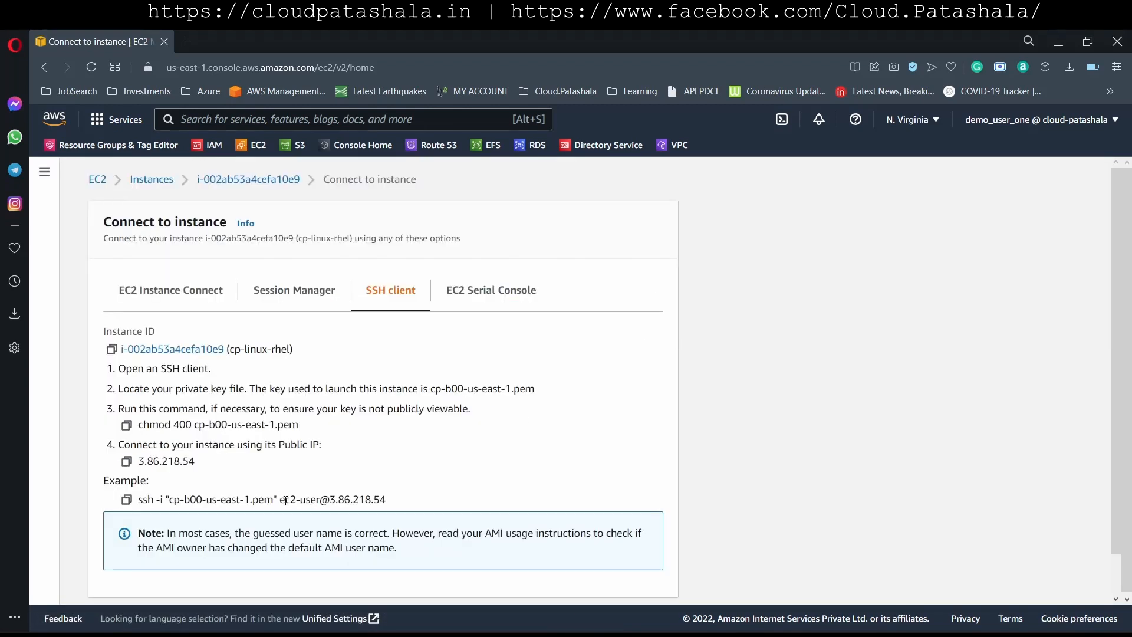
double_click(296, 499)
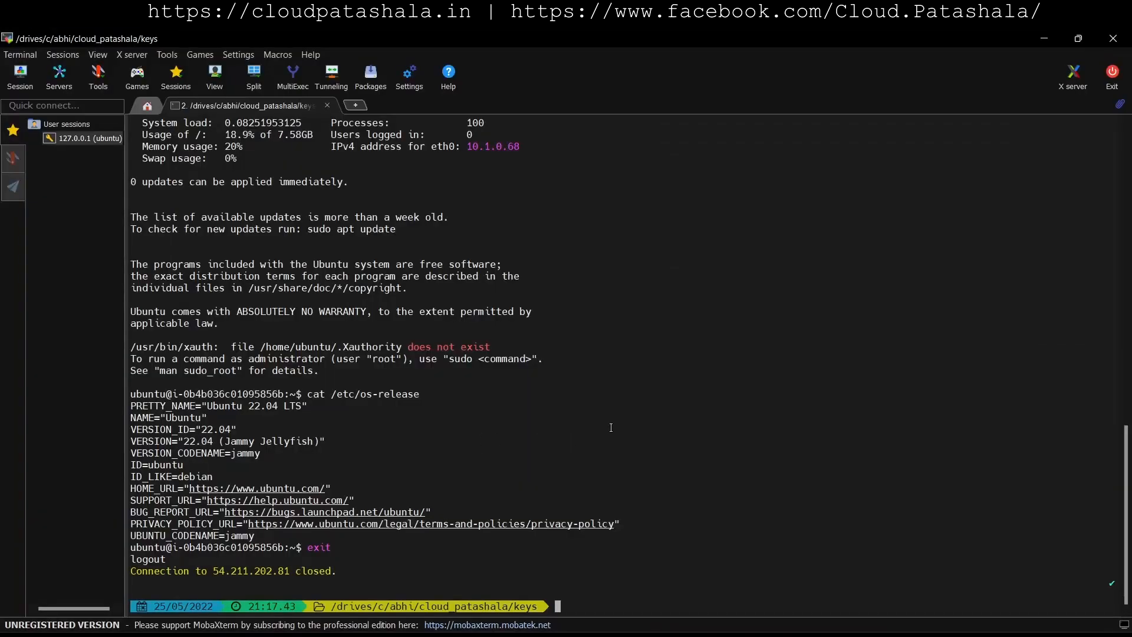
type("ssh -i \"cp-b00-us-east-1.pem\" ec2-user@3.86.218.54")
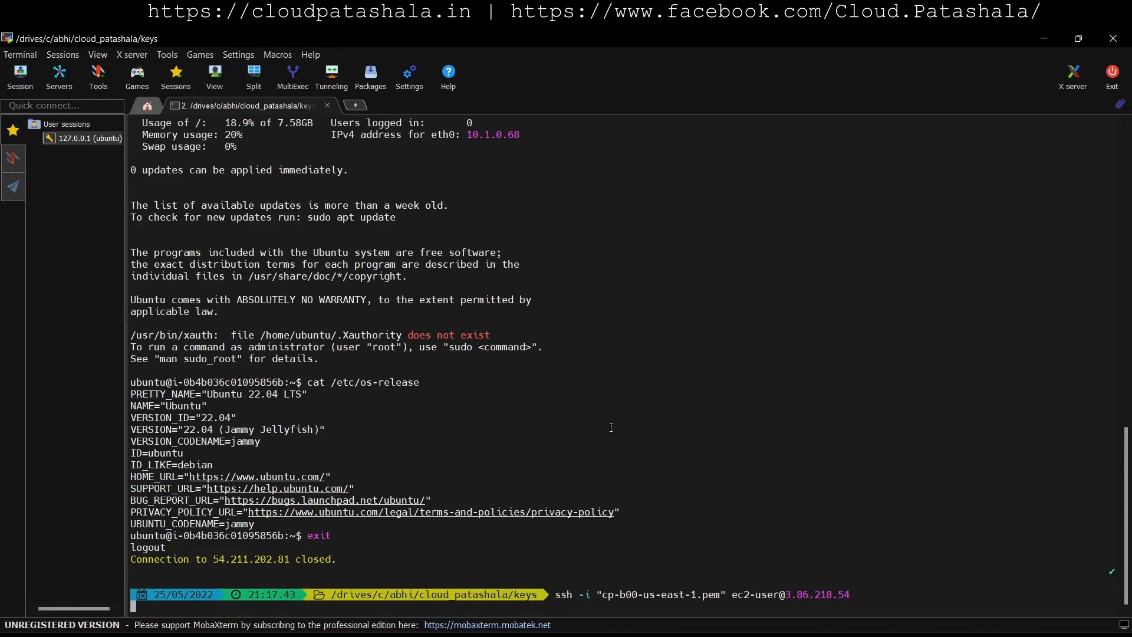
key("Return")
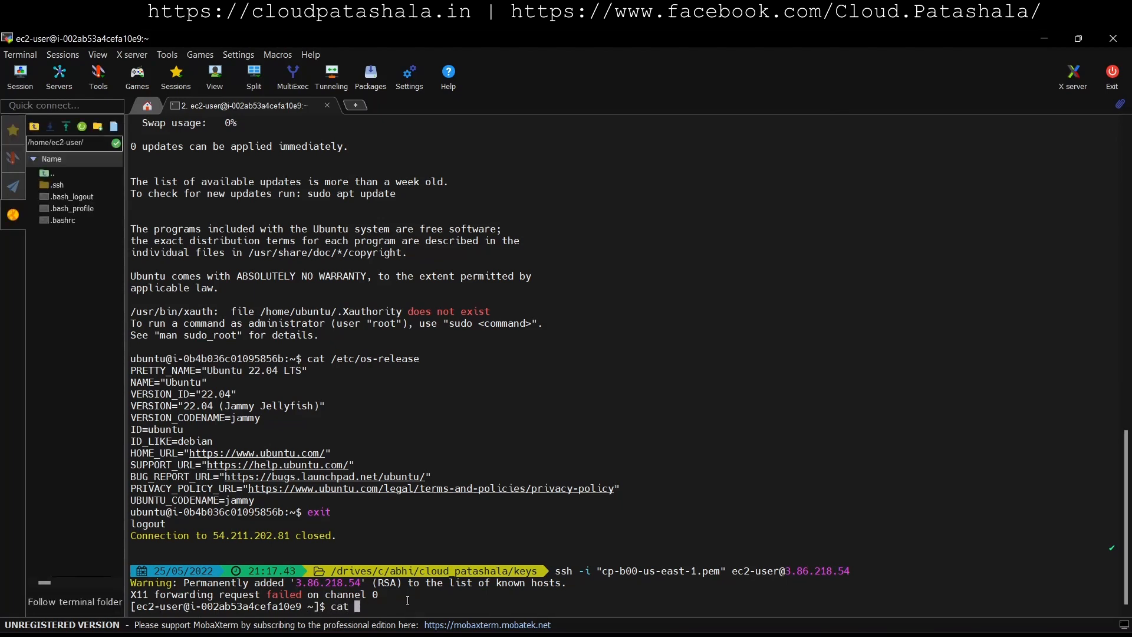
type("/etc/")
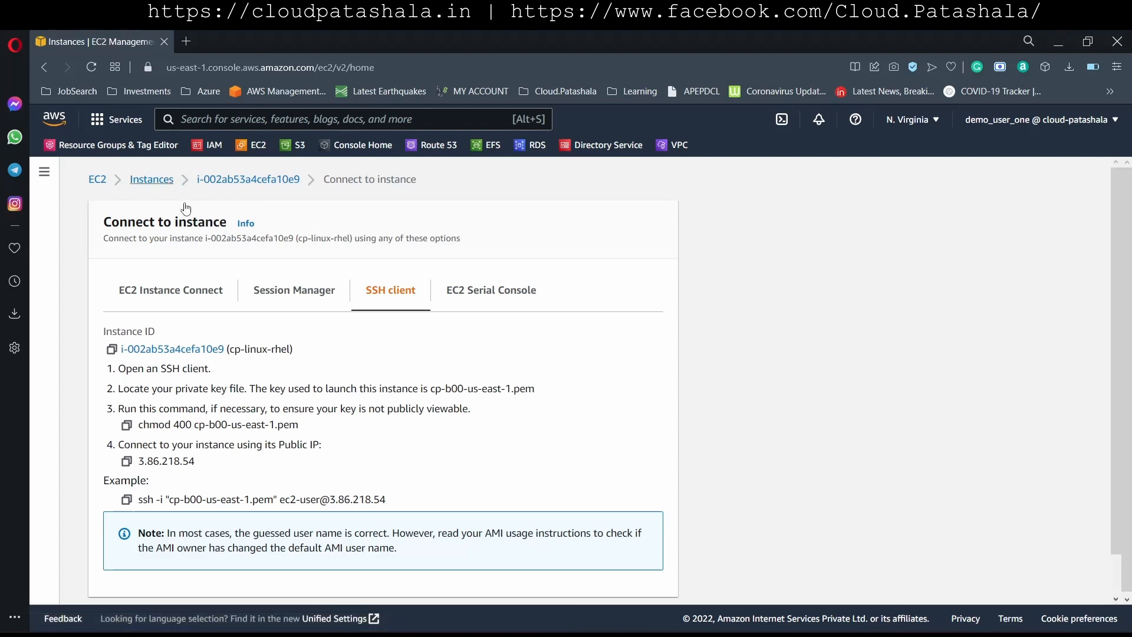
Return to Instances and show Connect's SSH client example for instance i-0b44c1ba75ba303f4, selecting centos.
left_click(151, 179)
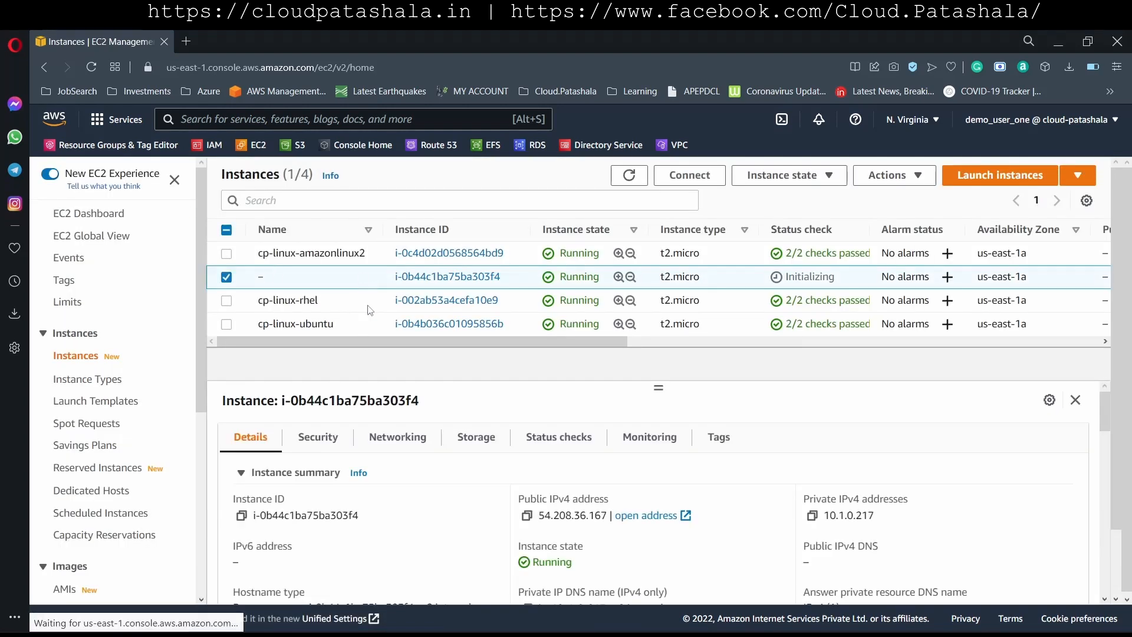
left_click(688, 174)
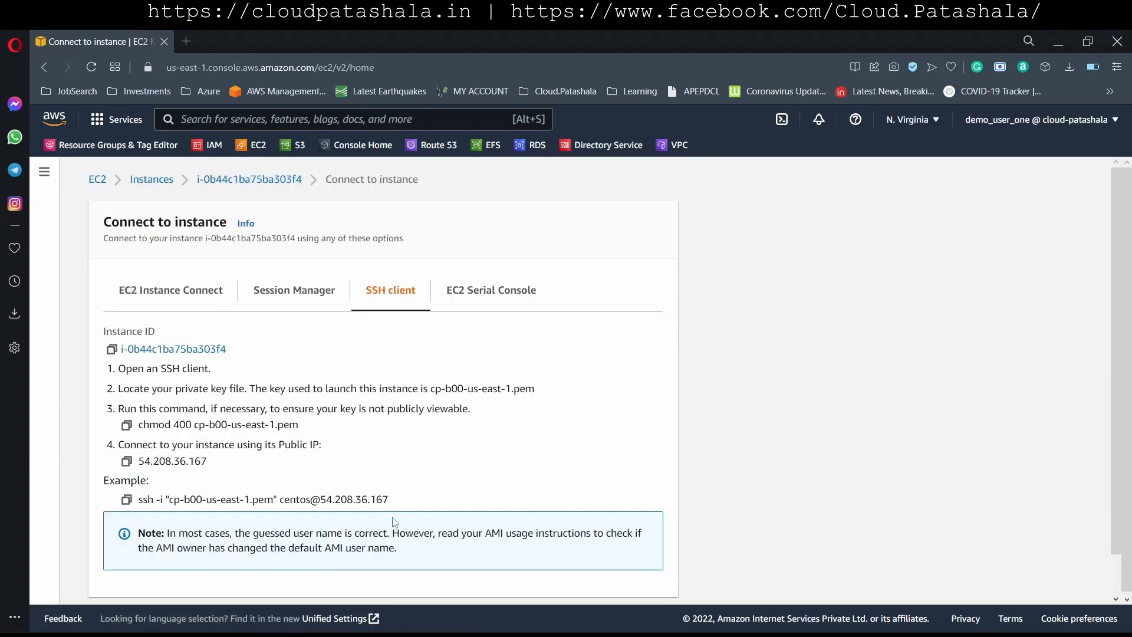
double_click(293, 498)
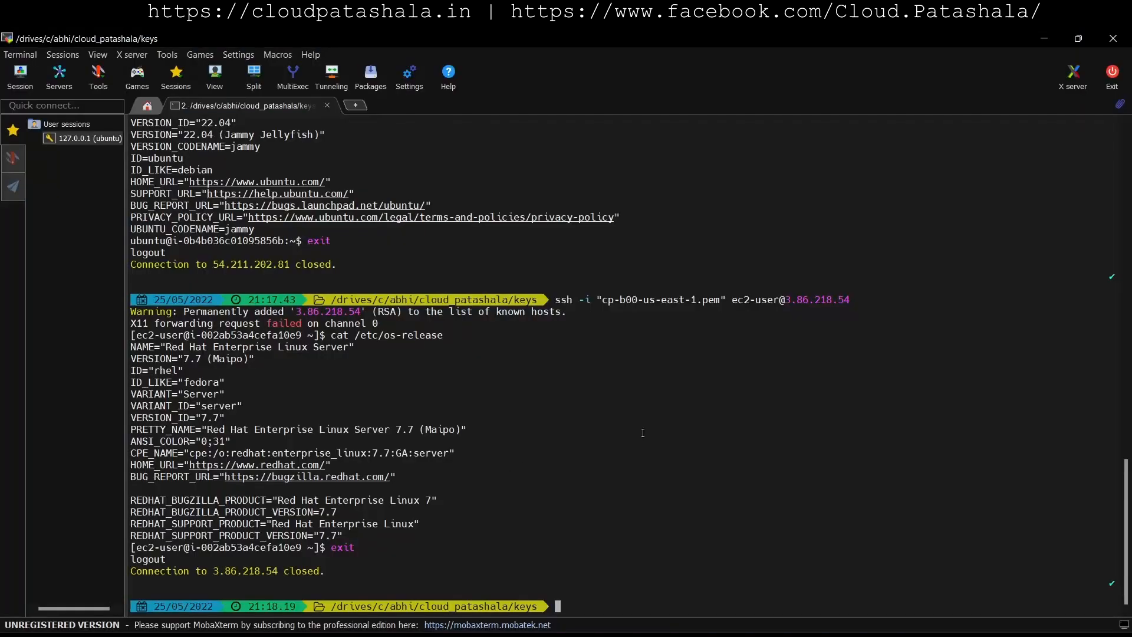
type("ssh -i \"cp-b00-us-east-1.pem\" centos@54.208.36.167")
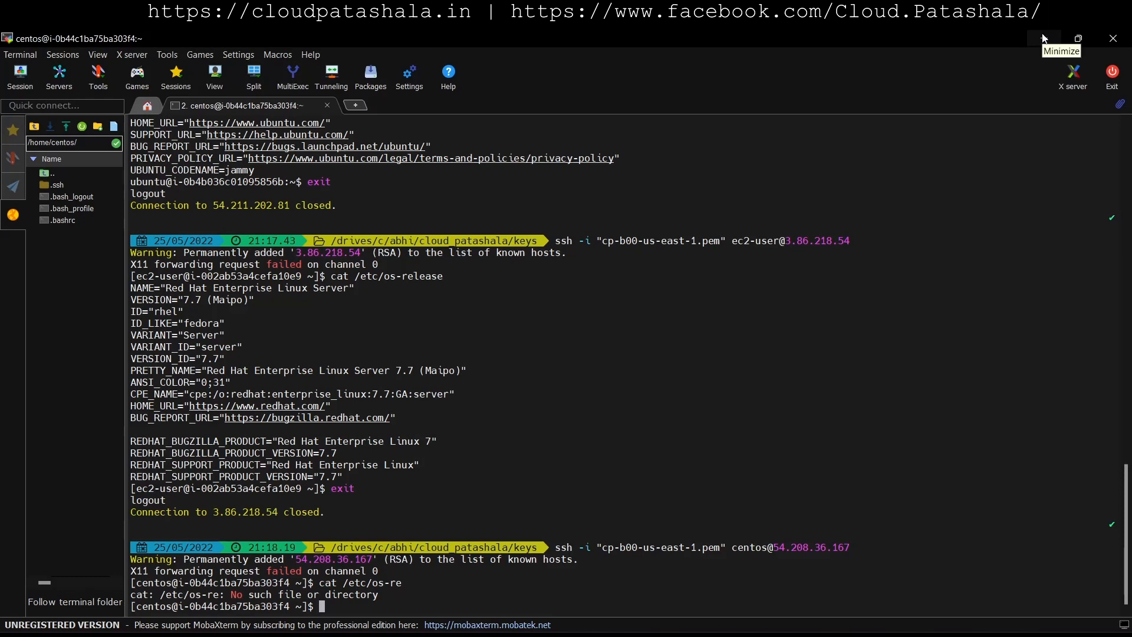
mouse_move(1043, 39)
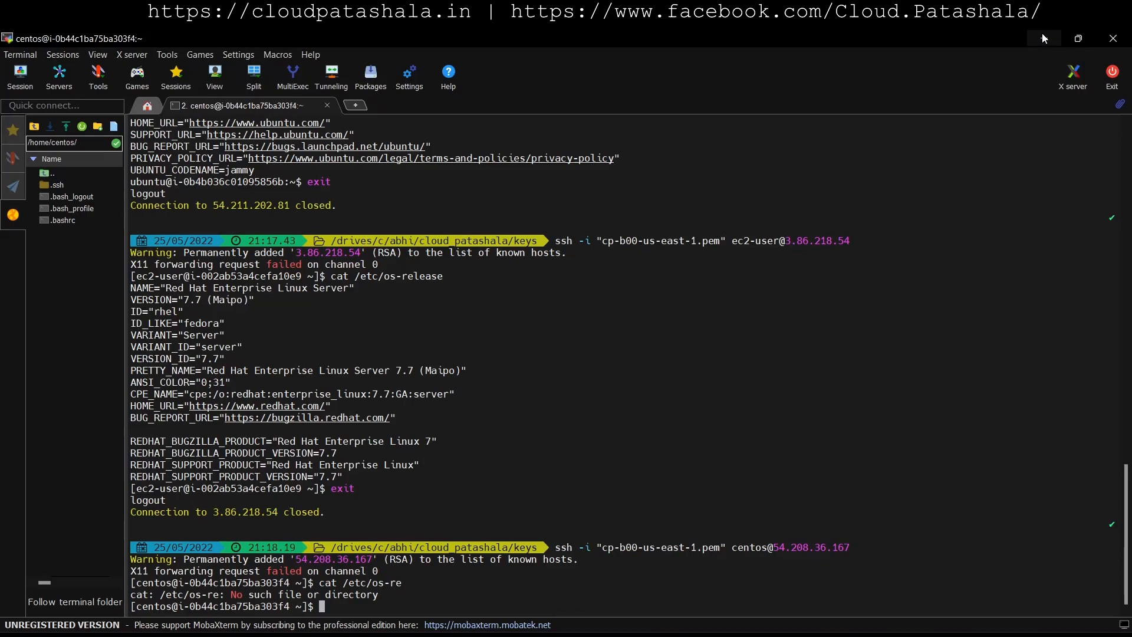